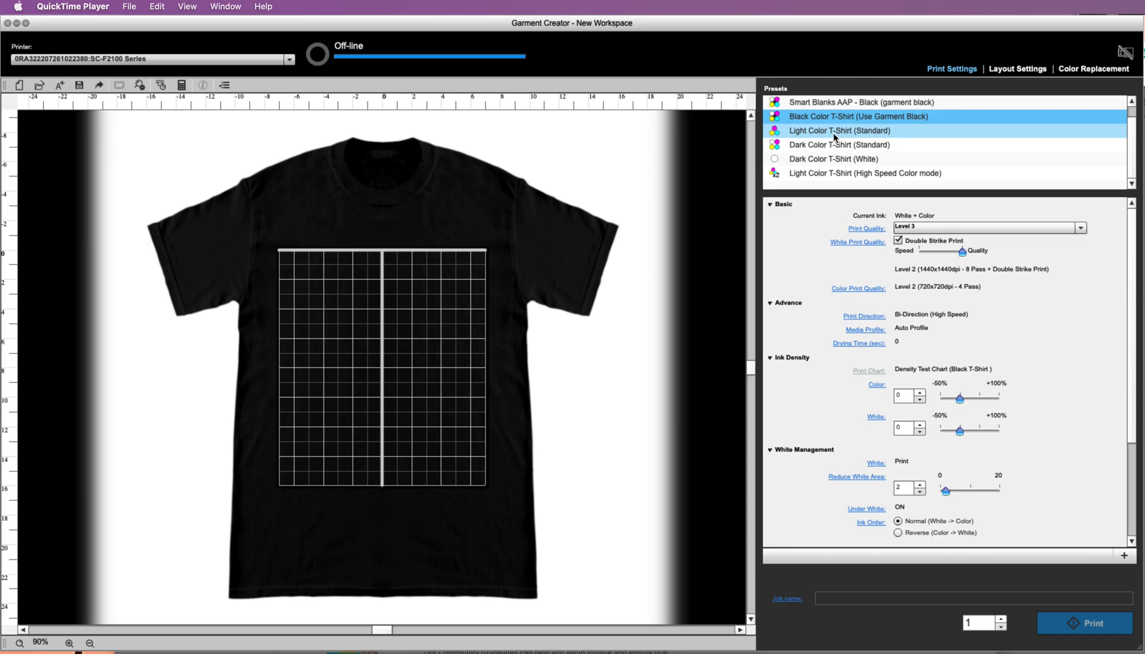
pyautogui.moveTo(829, 132)
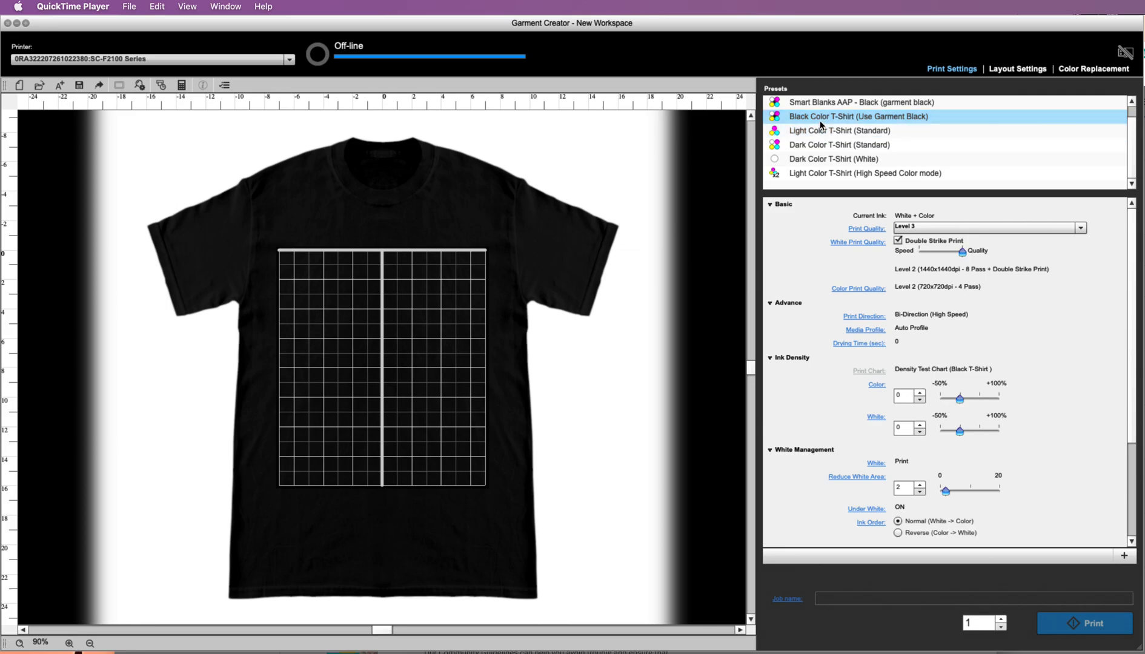
pyautogui.moveTo(895, 126)
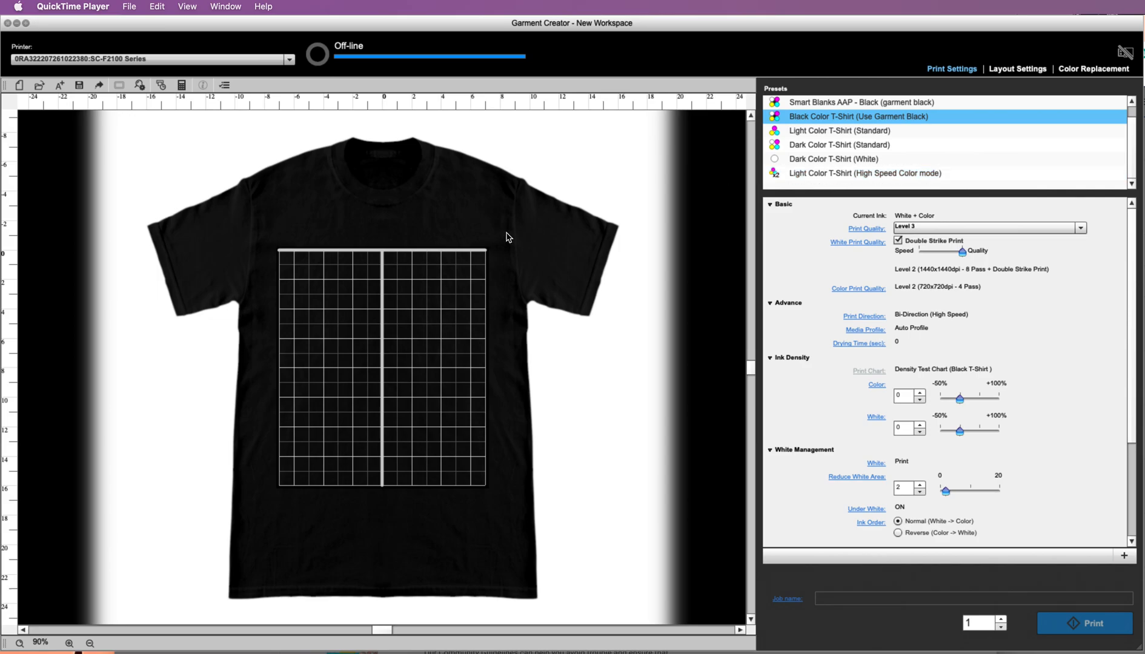
pyautogui.moveTo(793, 116)
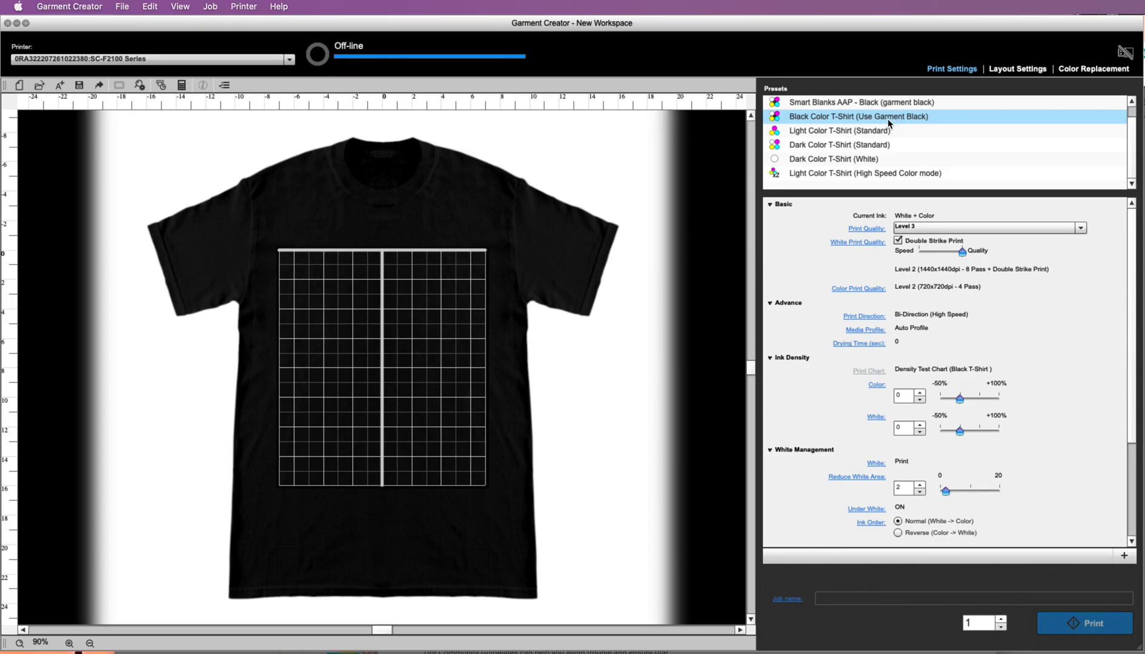
pyautogui.moveTo(888, 126)
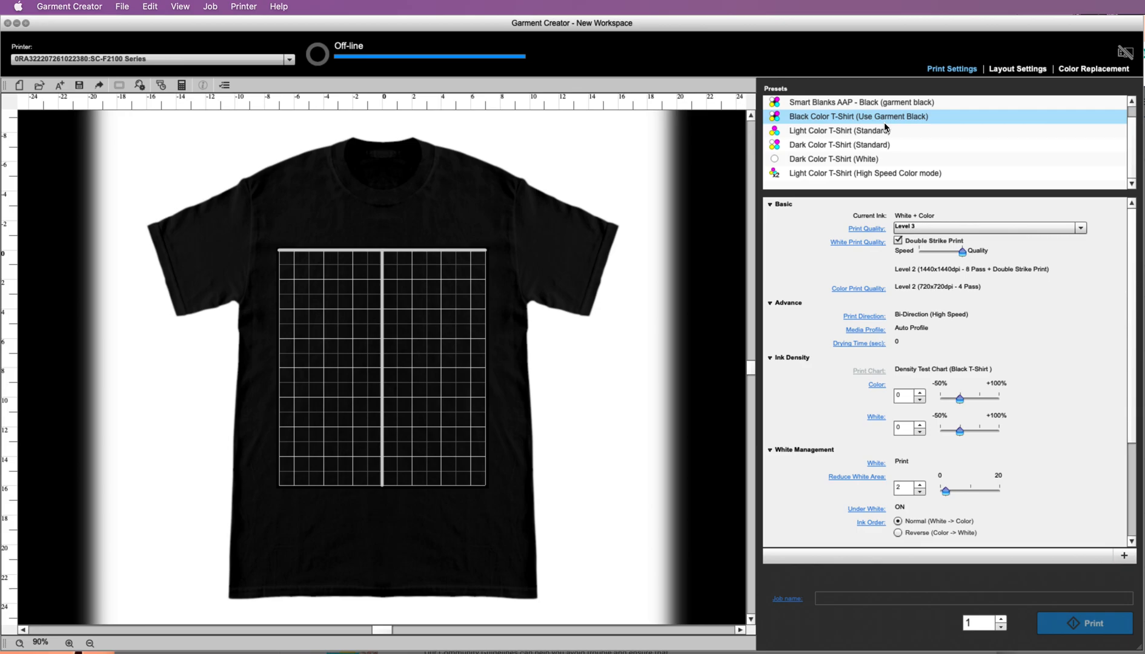
pyautogui.moveTo(402, 274)
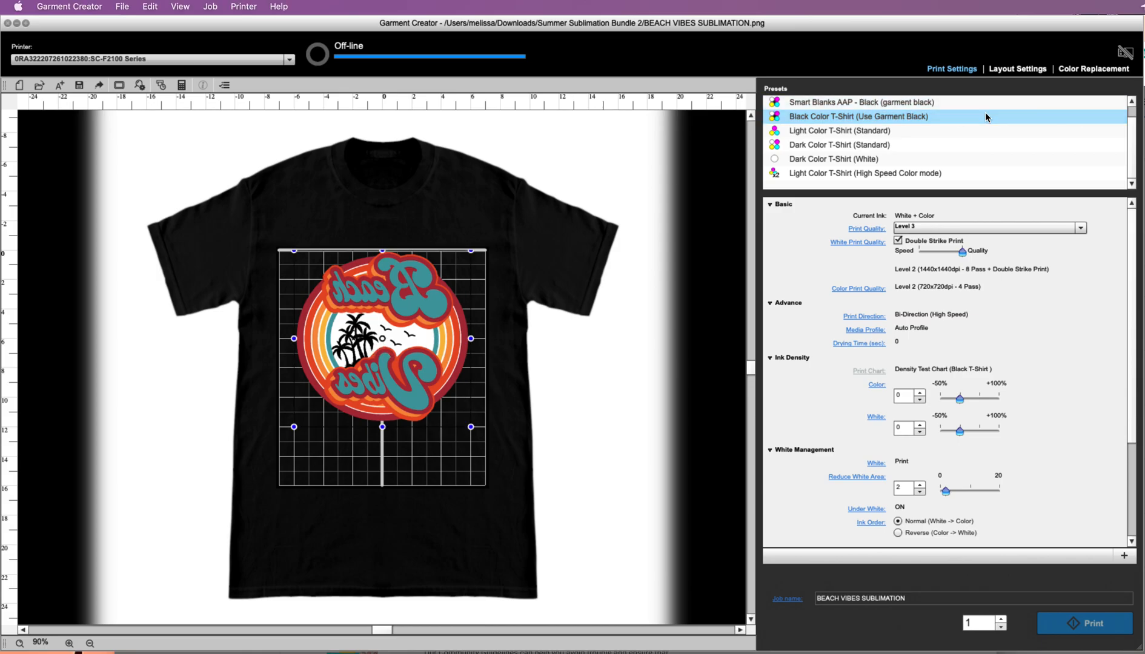
# Zoom to 140% and nudge the Beach Vibes design into place on the platen grid
pyautogui.click(1017, 69)
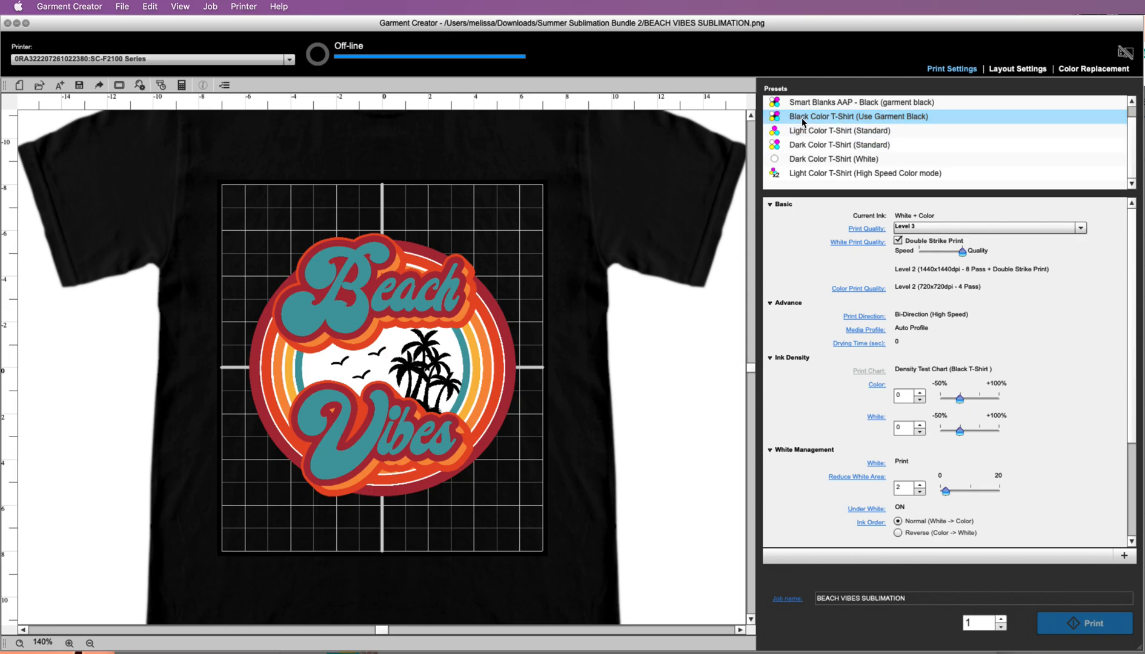
pyautogui.moveTo(859, 120)
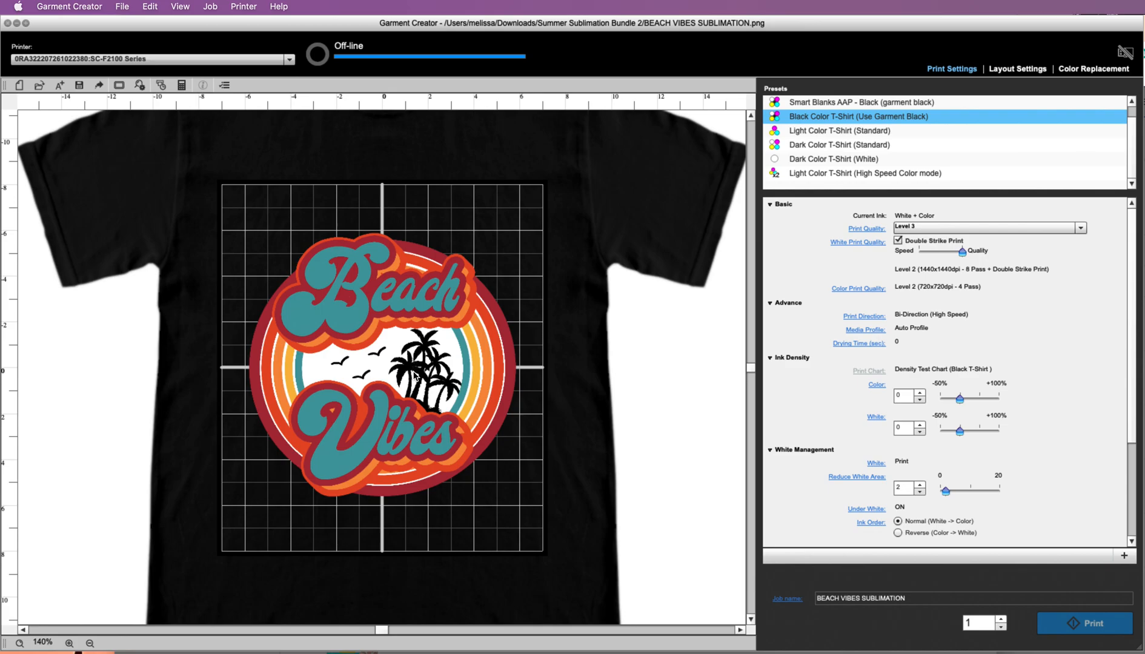
pyautogui.moveTo(379, 372); pyautogui.dragTo(446, 361)
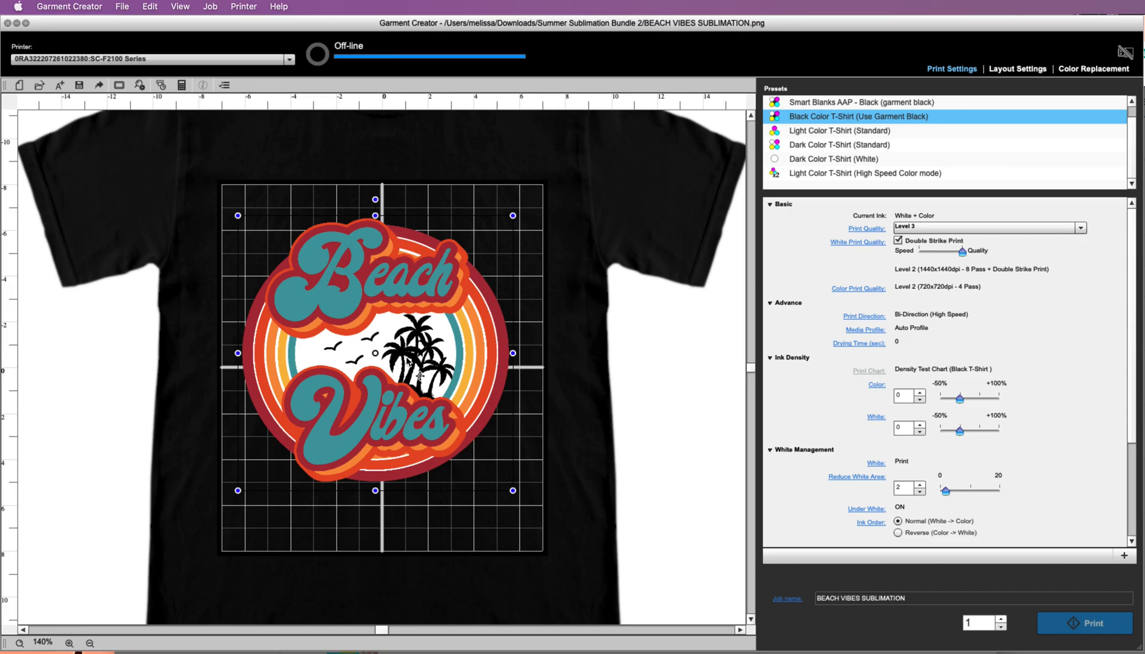
pyautogui.moveTo(504, 338)
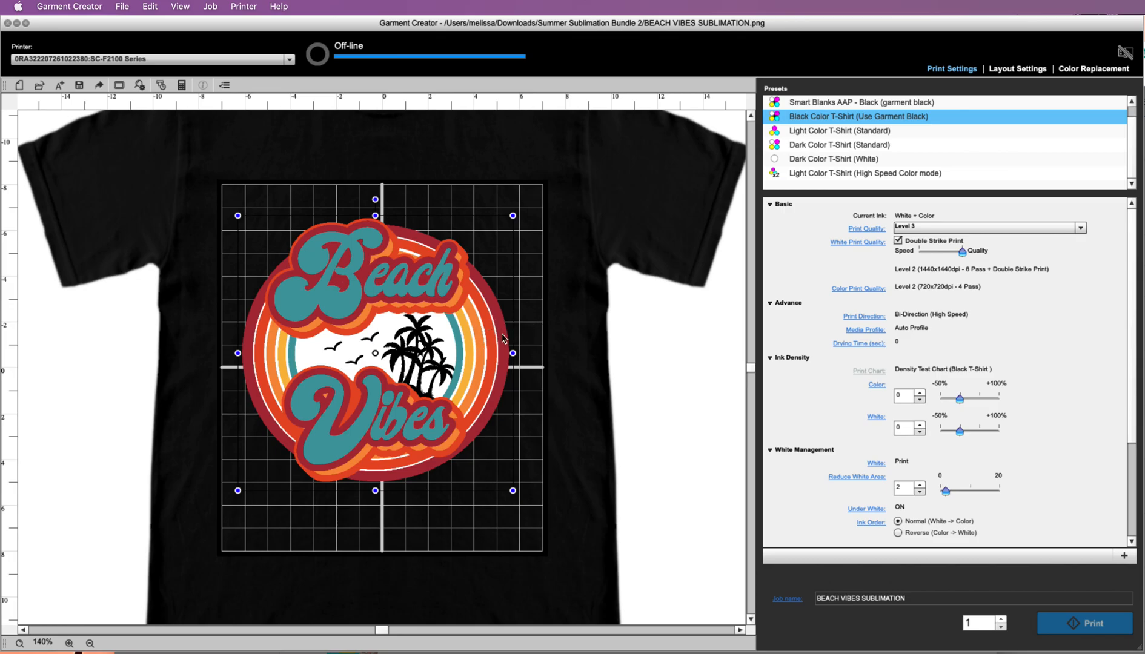
pyautogui.moveTo(496, 358)
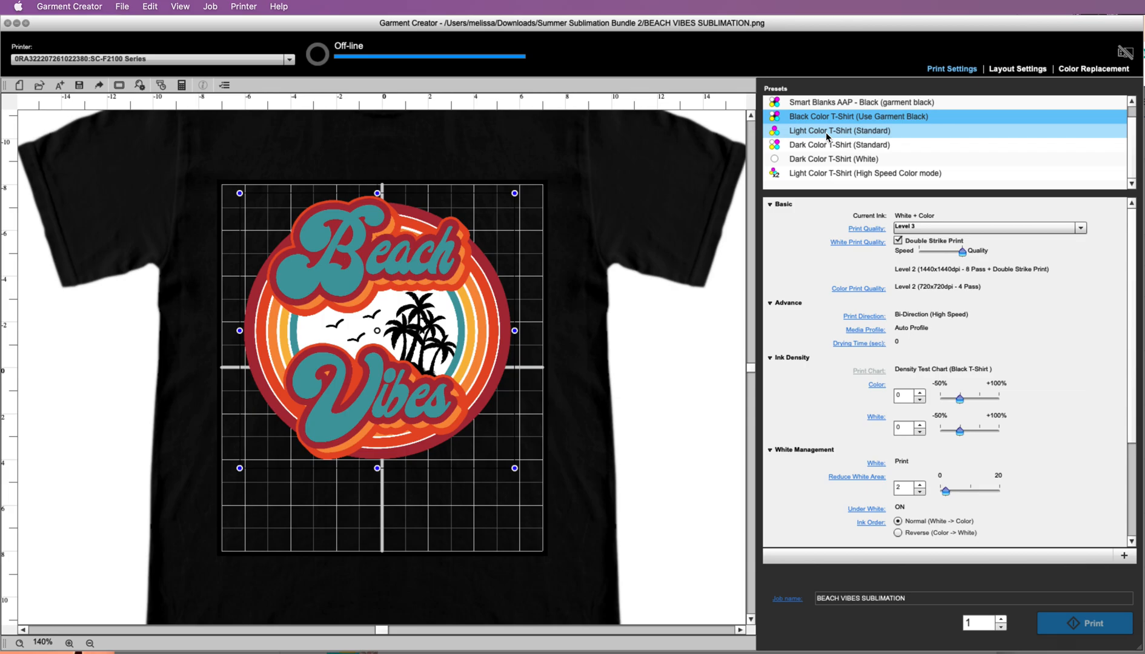
# Apply the Light Color T-Shirt (Standard) preset to preview Beach Vibes on a white shirt
pyautogui.click(838, 130)
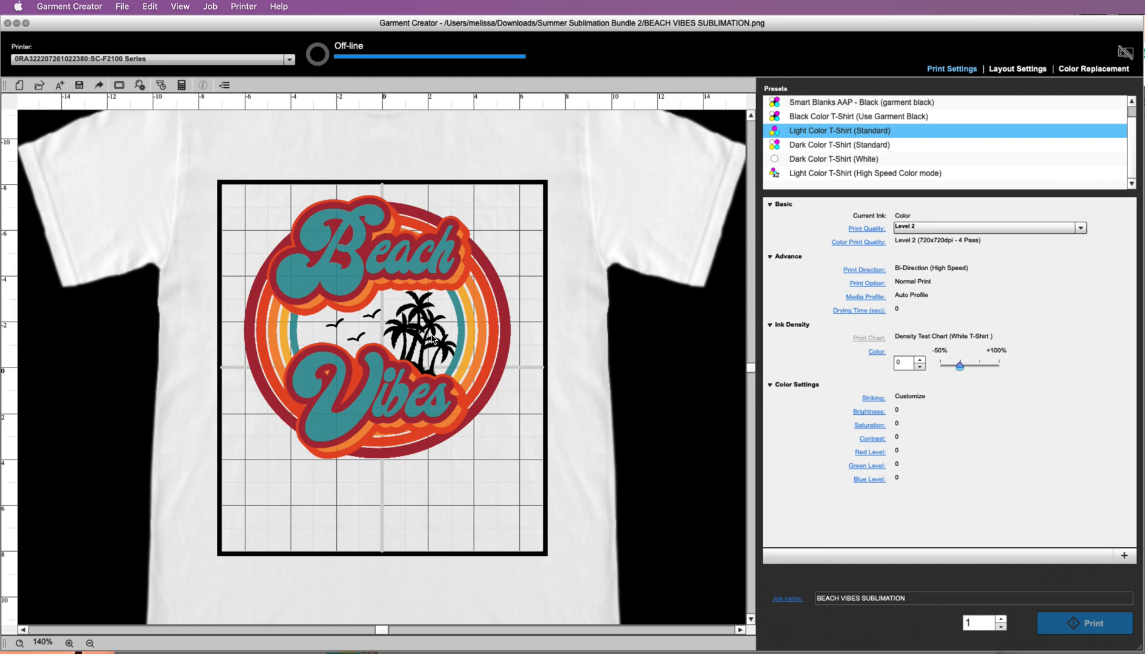
pyautogui.moveTo(453, 344)
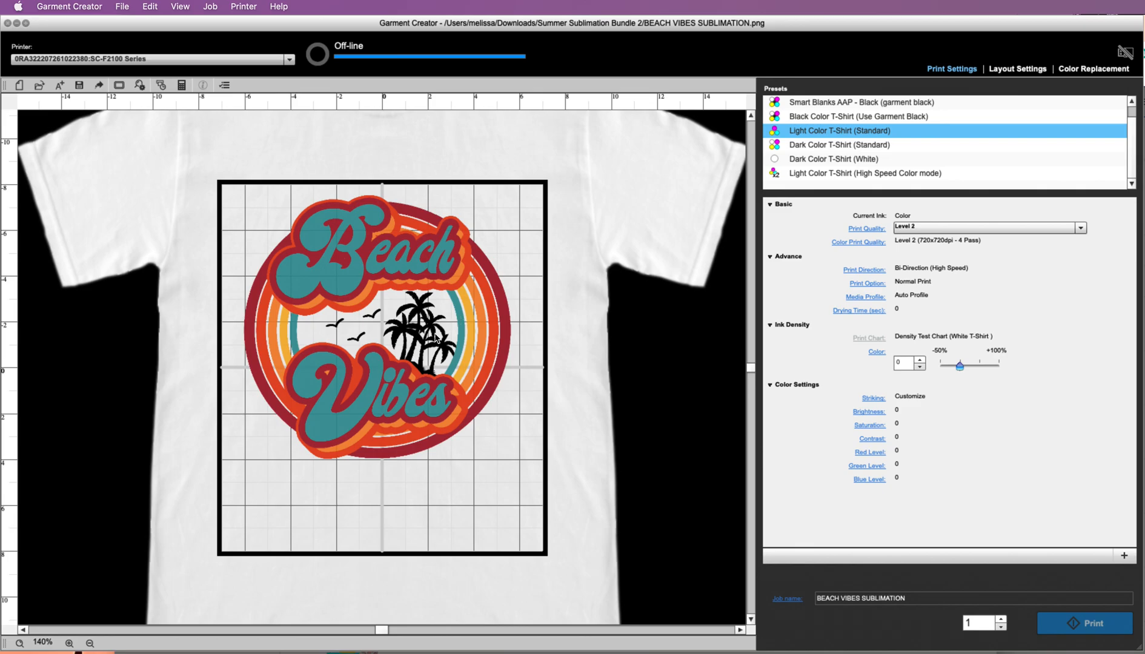
pyautogui.moveTo(481, 153)
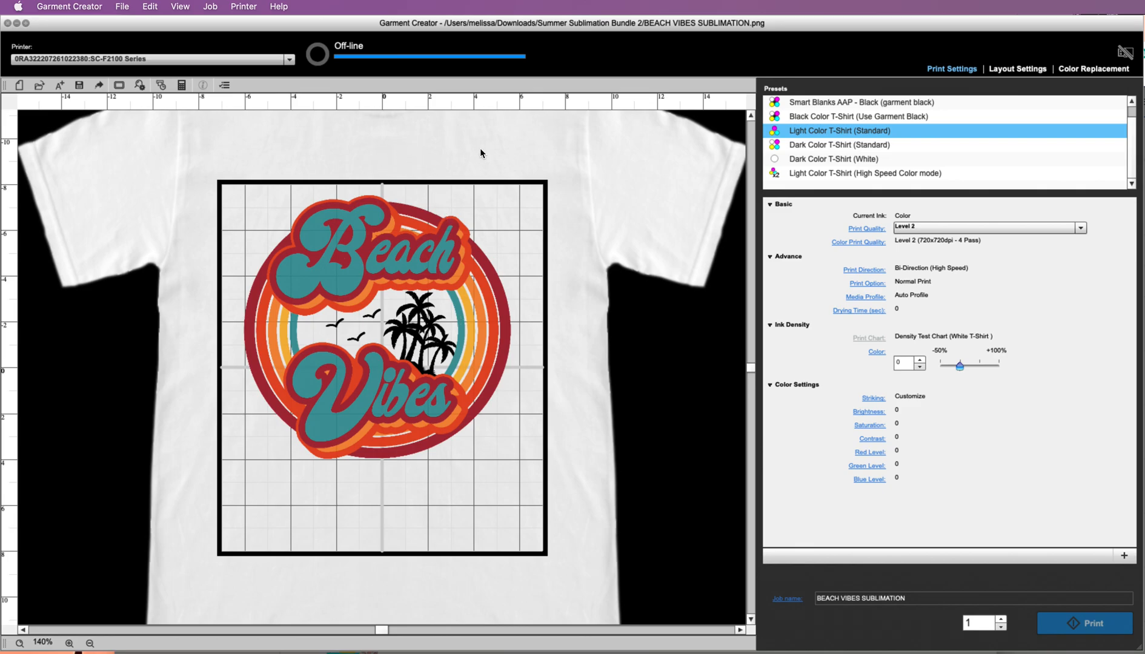
pyautogui.moveTo(314, 329)
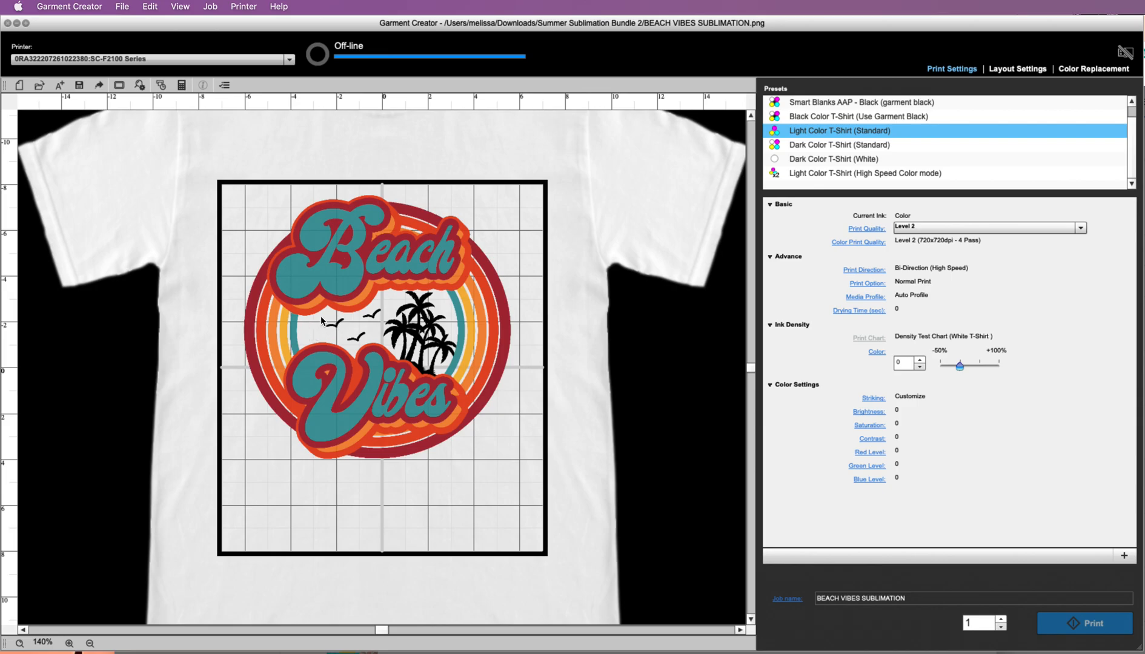
pyautogui.moveTo(372, 321)
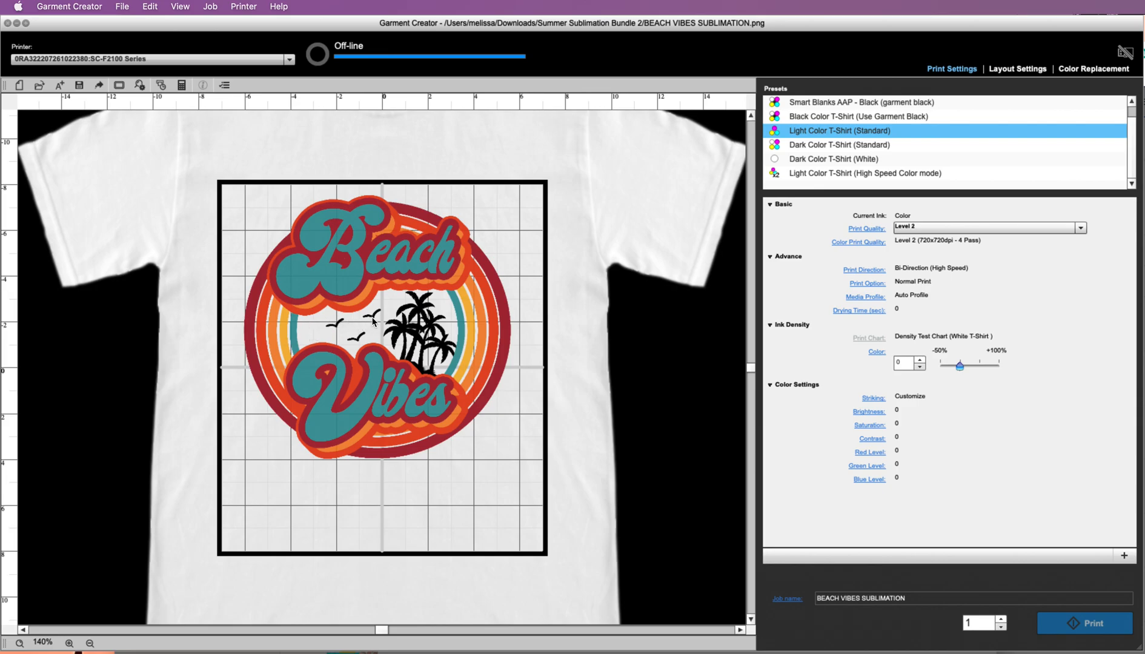
pyautogui.moveTo(356, 331)
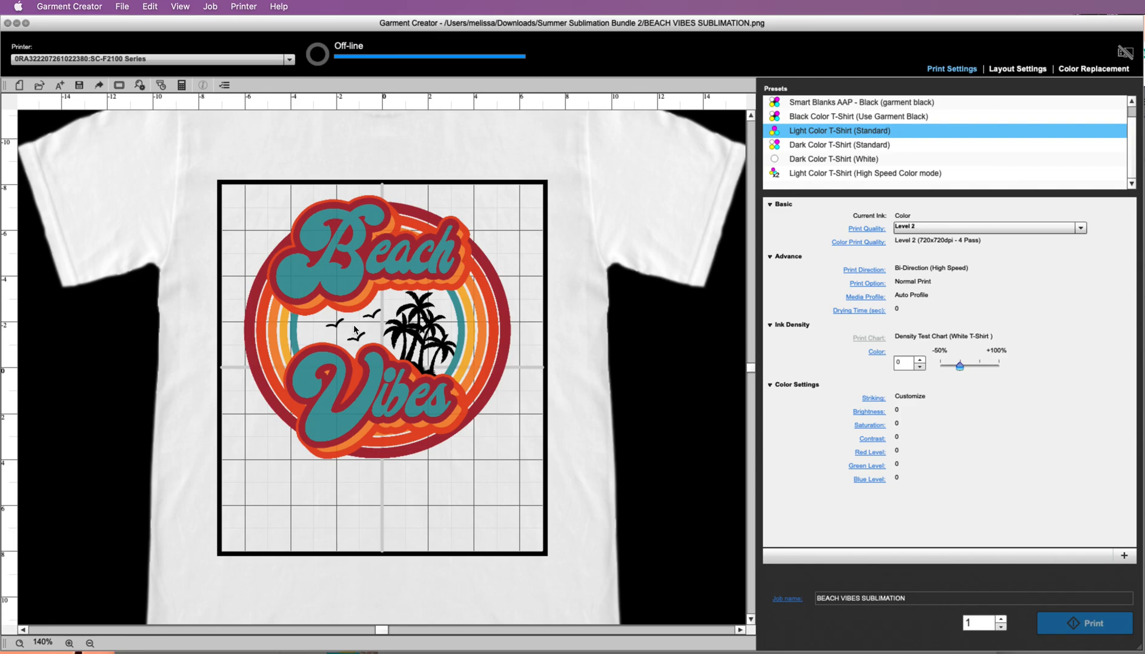
pyautogui.moveTo(338, 322)
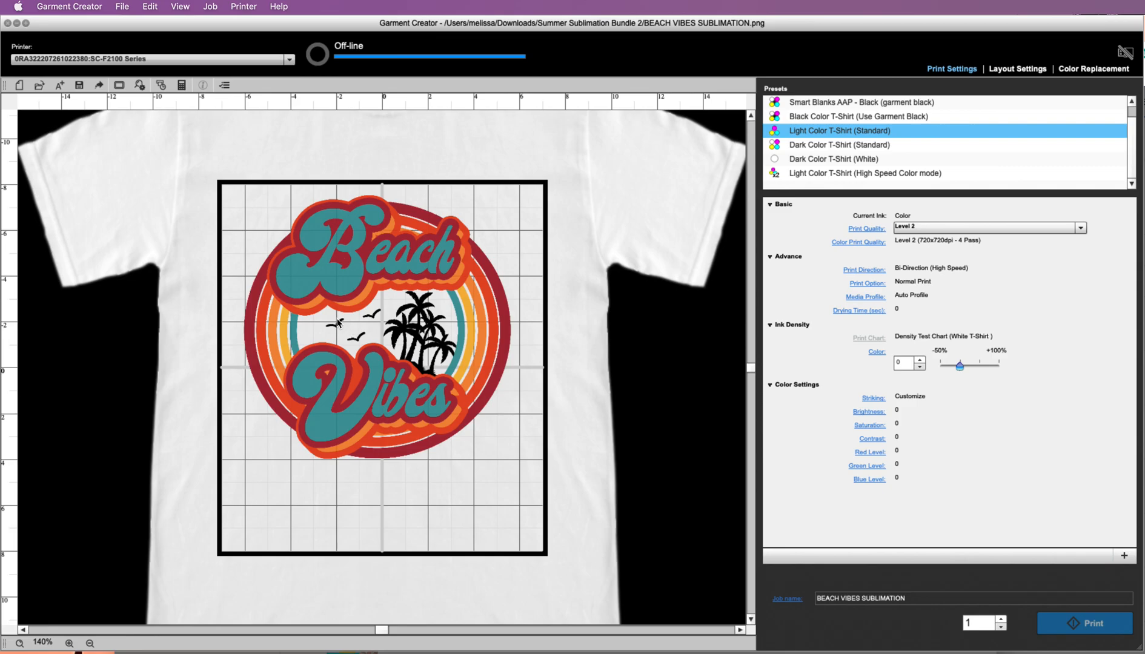
pyautogui.moveTo(367, 318)
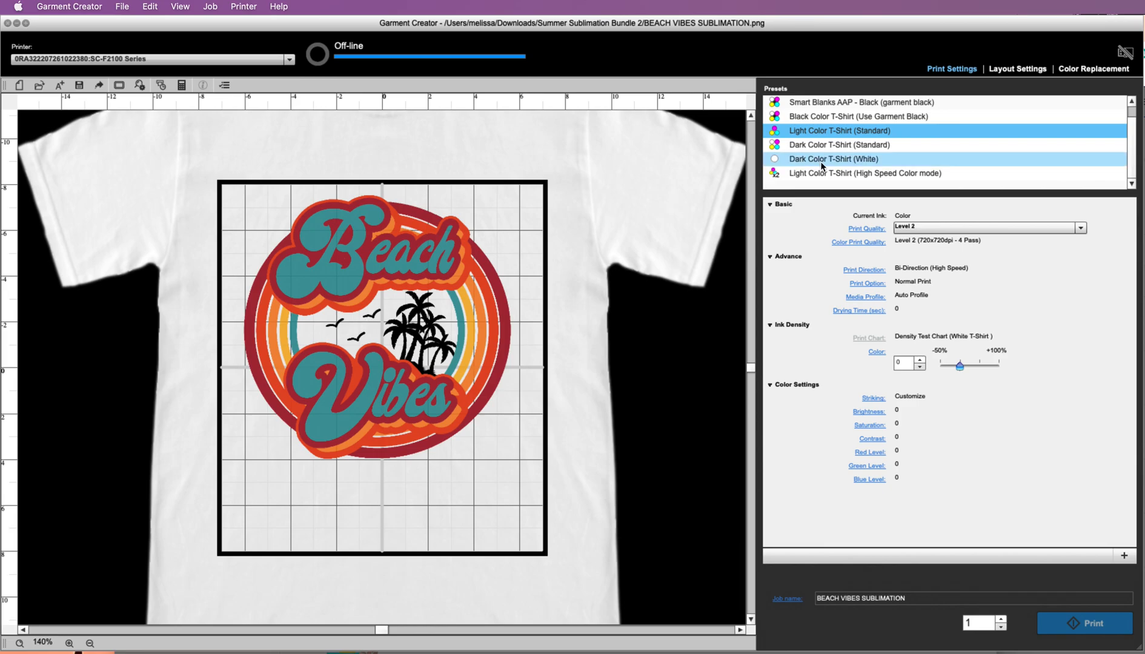
# Apply the Dark Color T-Shirt (Standard) preset and review its White + Color settings
pyautogui.click(840, 144)
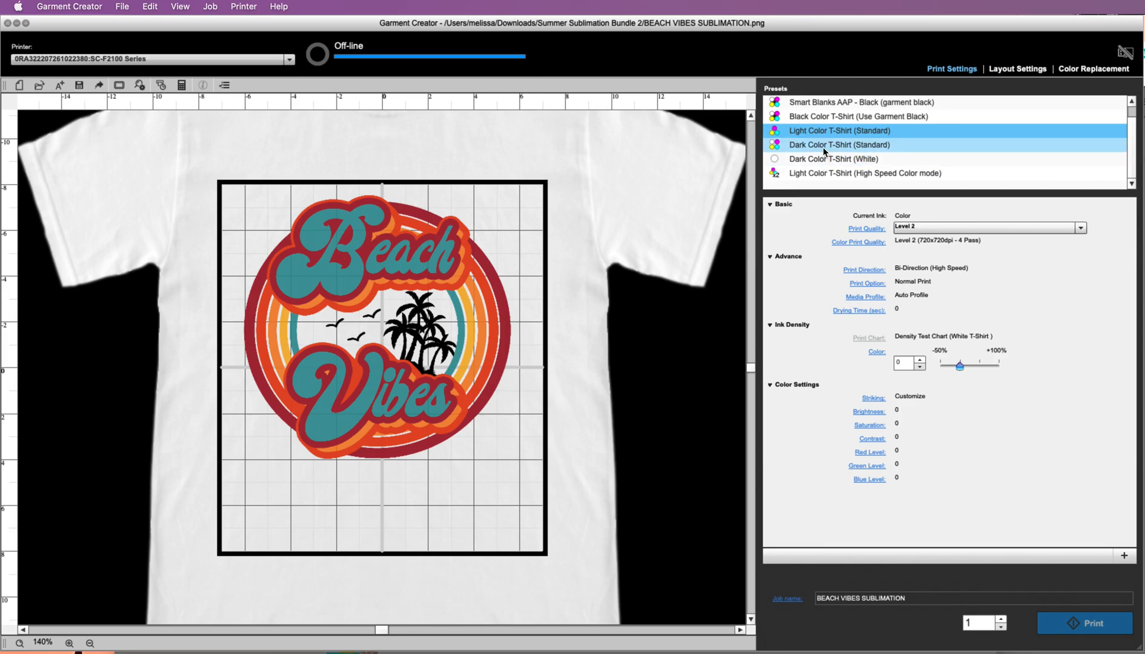
pyautogui.click(840, 145)
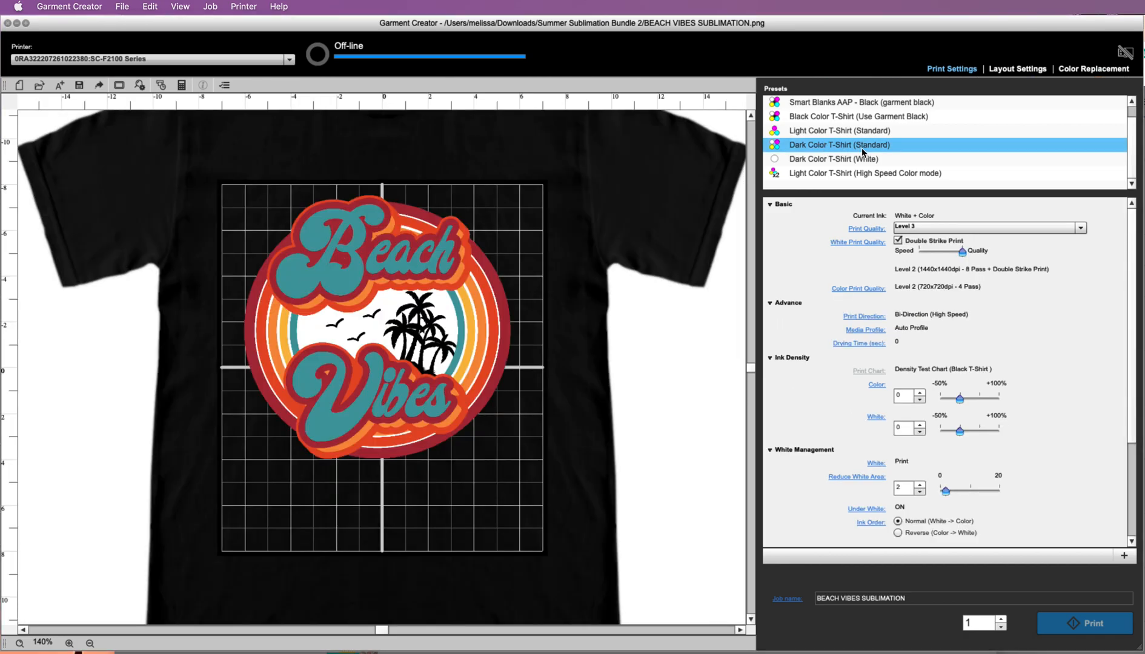
pyautogui.moveTo(832, 159)
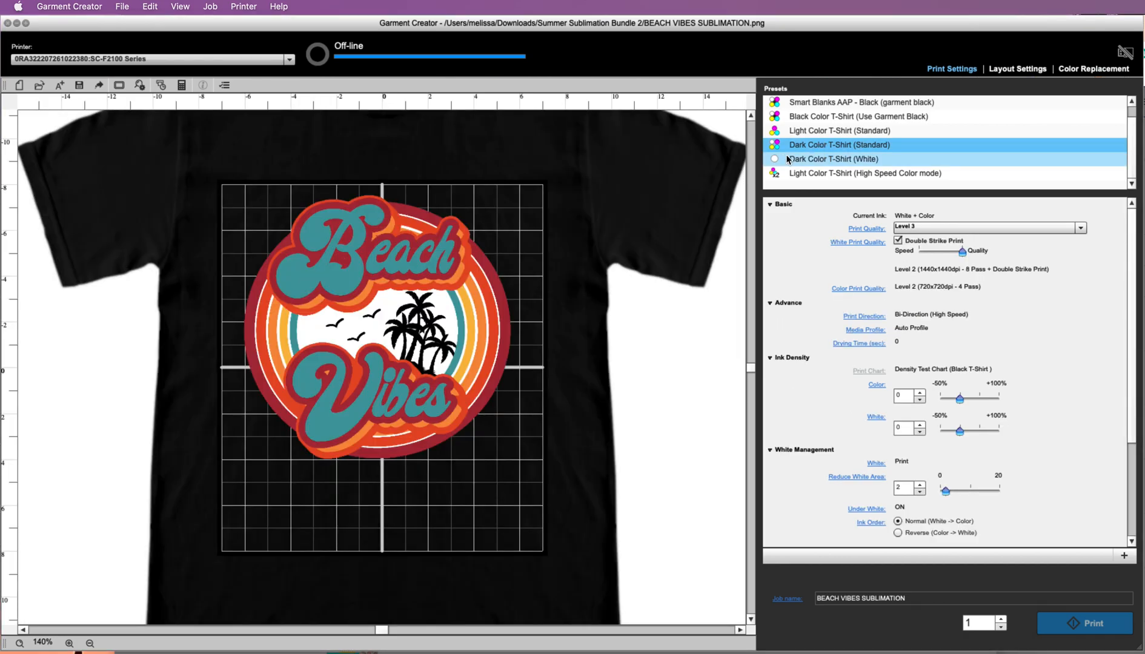
pyautogui.click(840, 144)
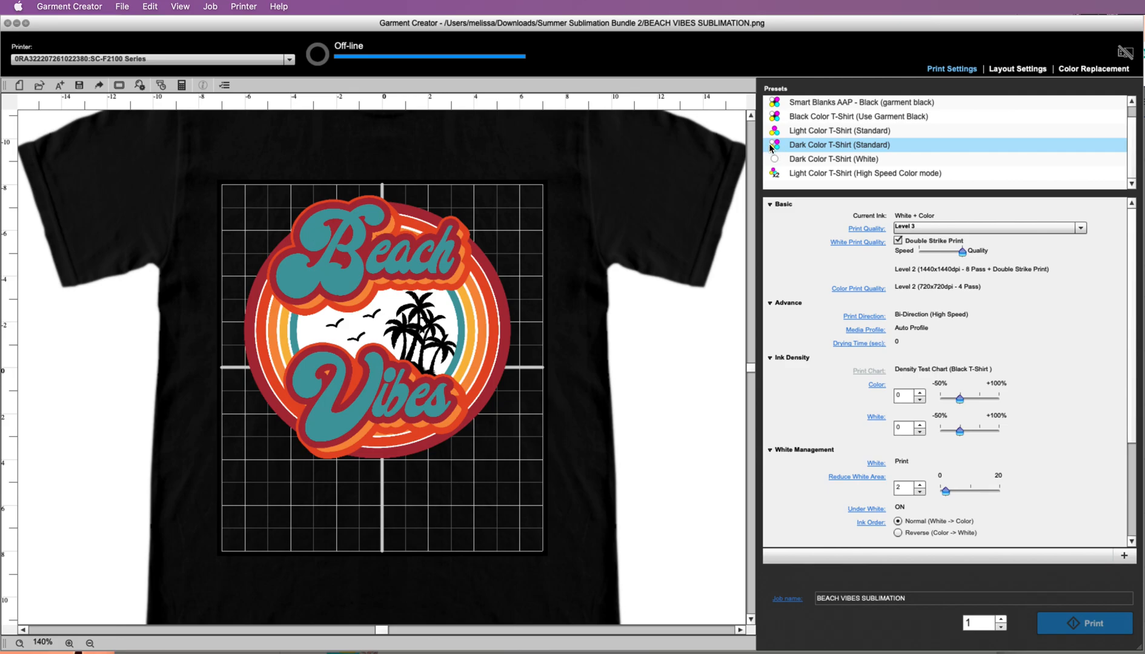
pyautogui.moveTo(777, 148)
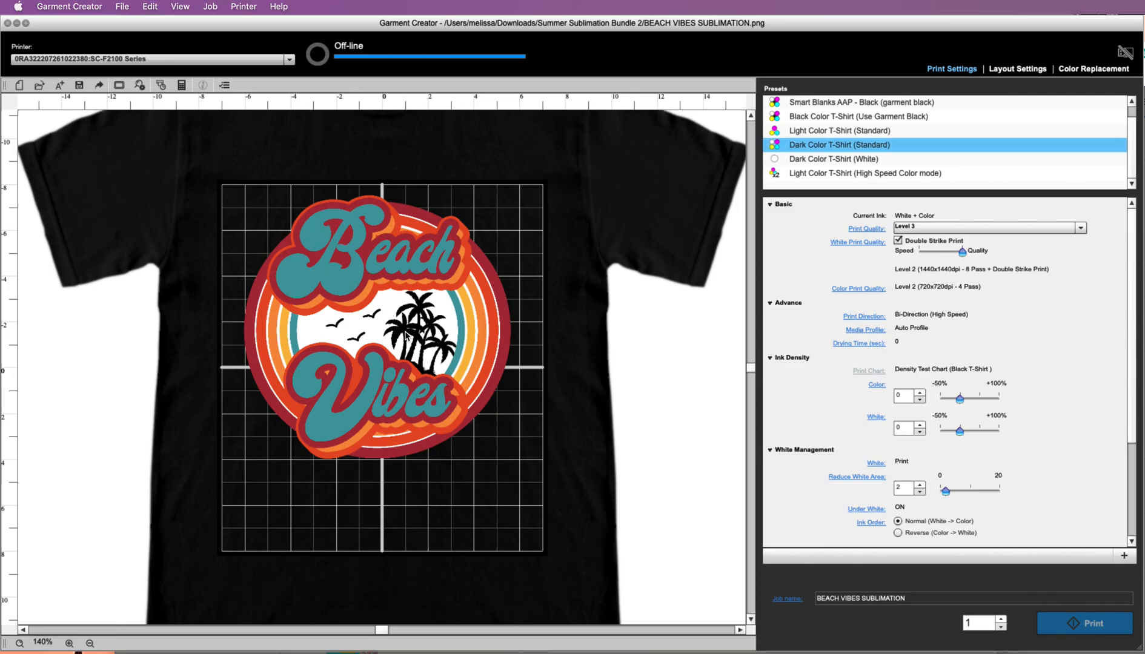
pyautogui.moveTo(402, 350)
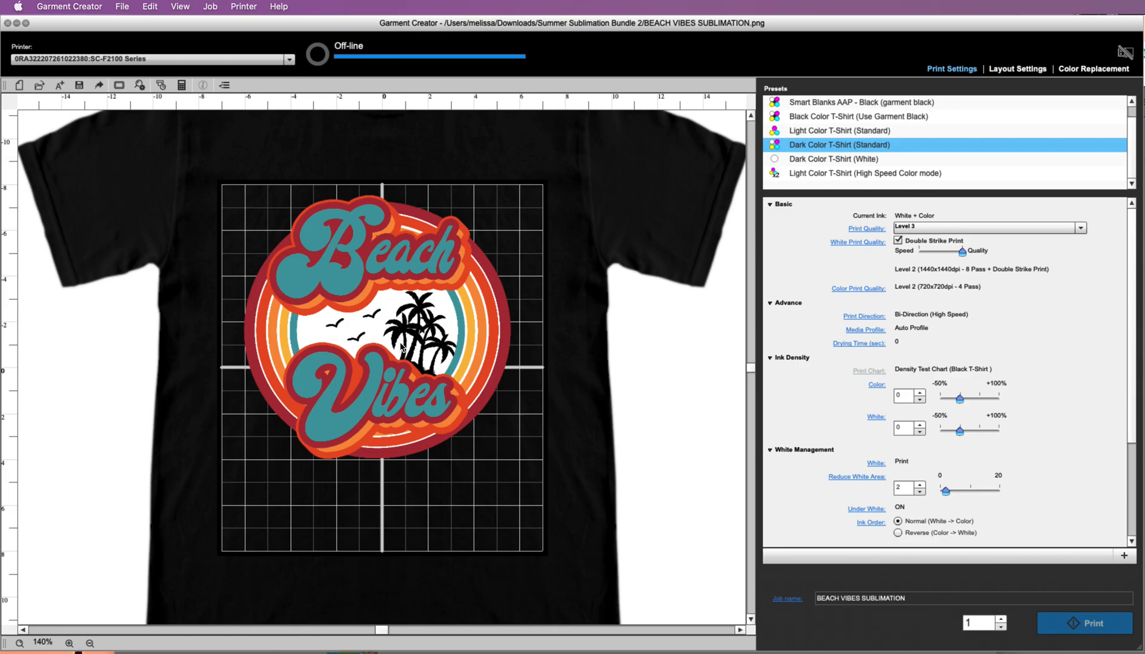
pyautogui.moveTo(418, 329)
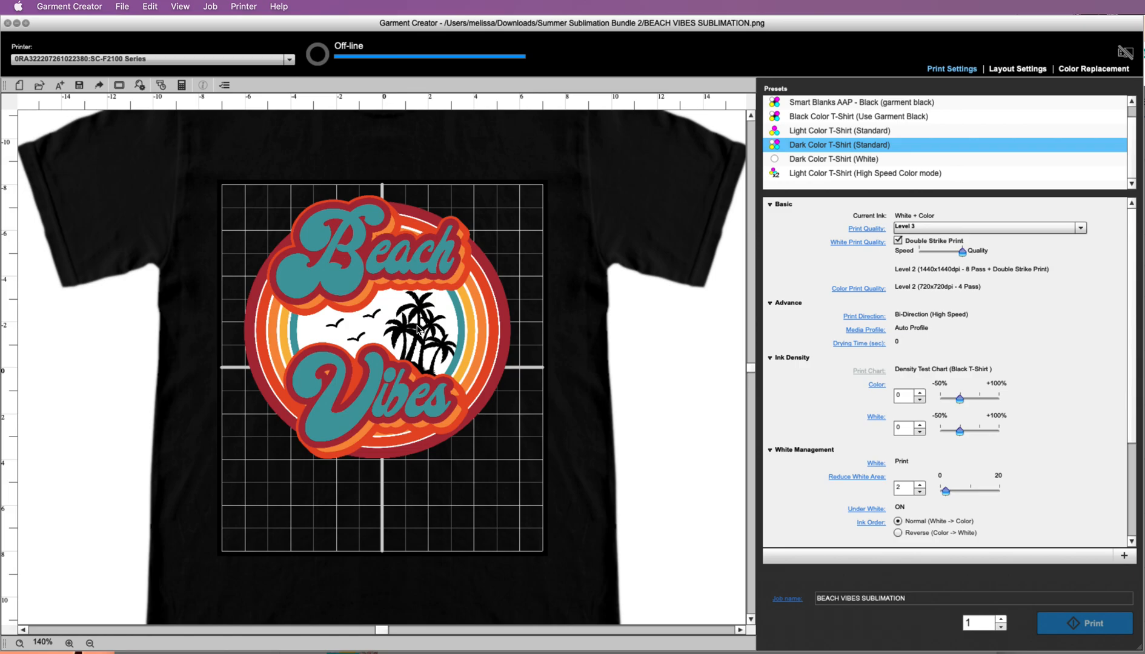
pyautogui.click(858, 116)
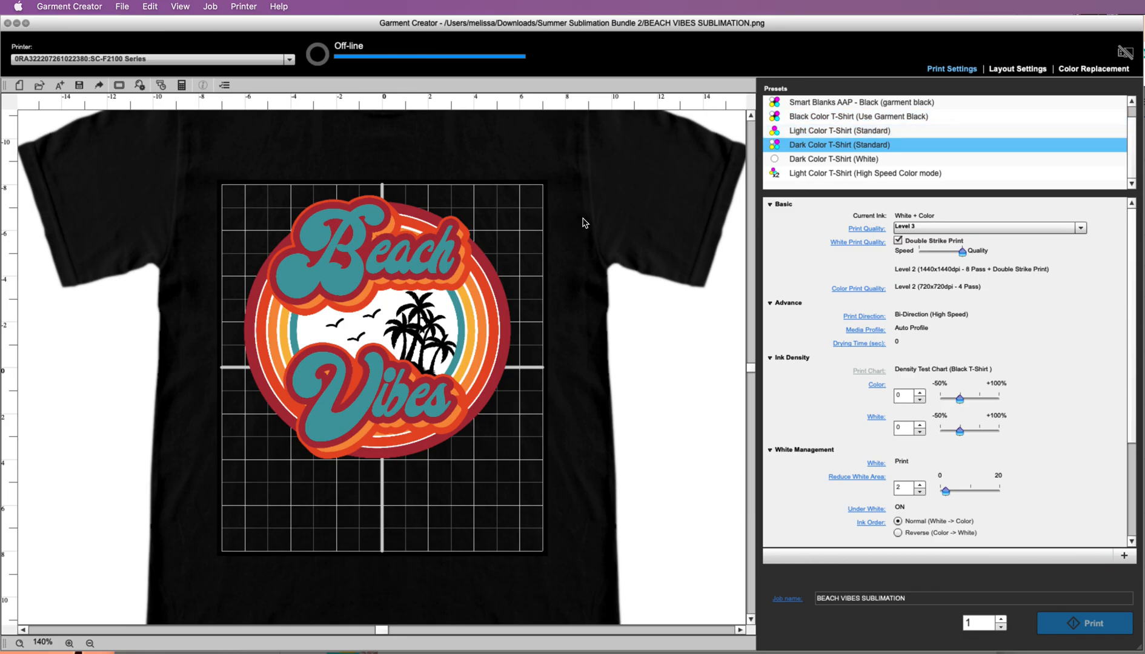
# Apply the Light Color T-Shirt (High Speed Color mode) preset and review its color-only settings
pyautogui.click(857, 117)
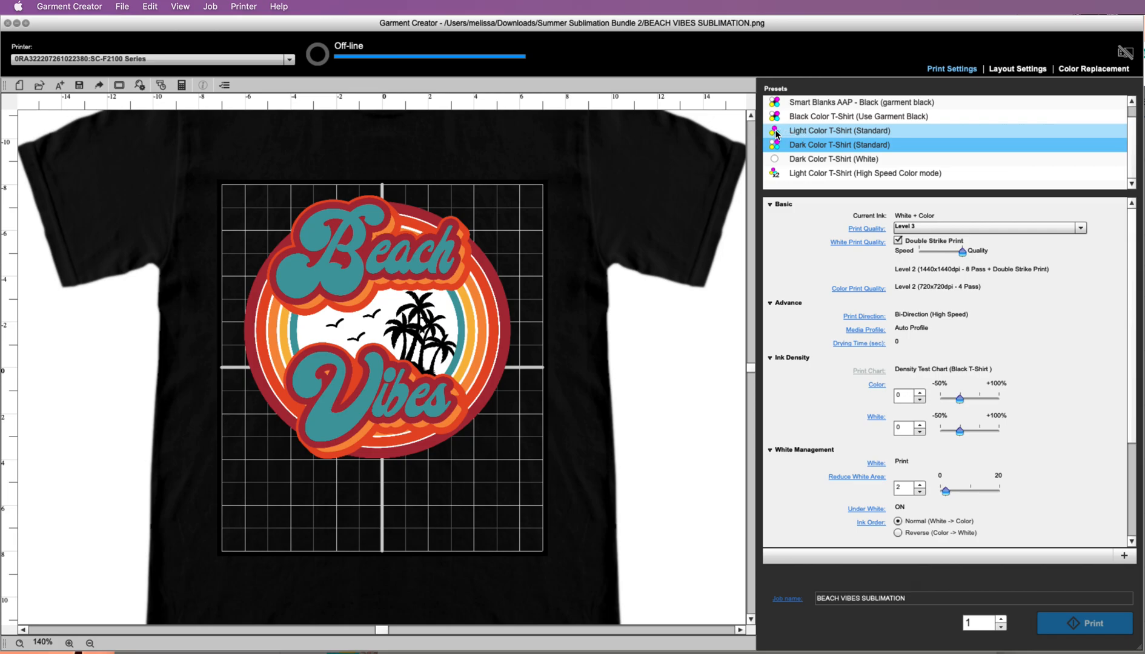
pyautogui.click(839, 144)
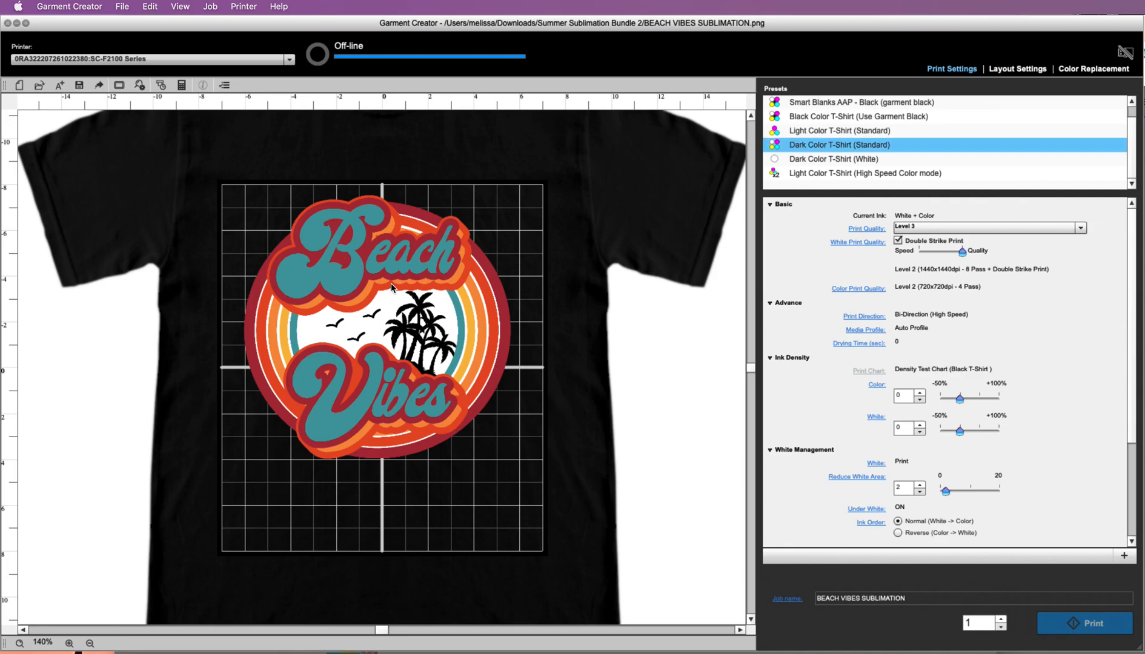
pyautogui.moveTo(788, 196)
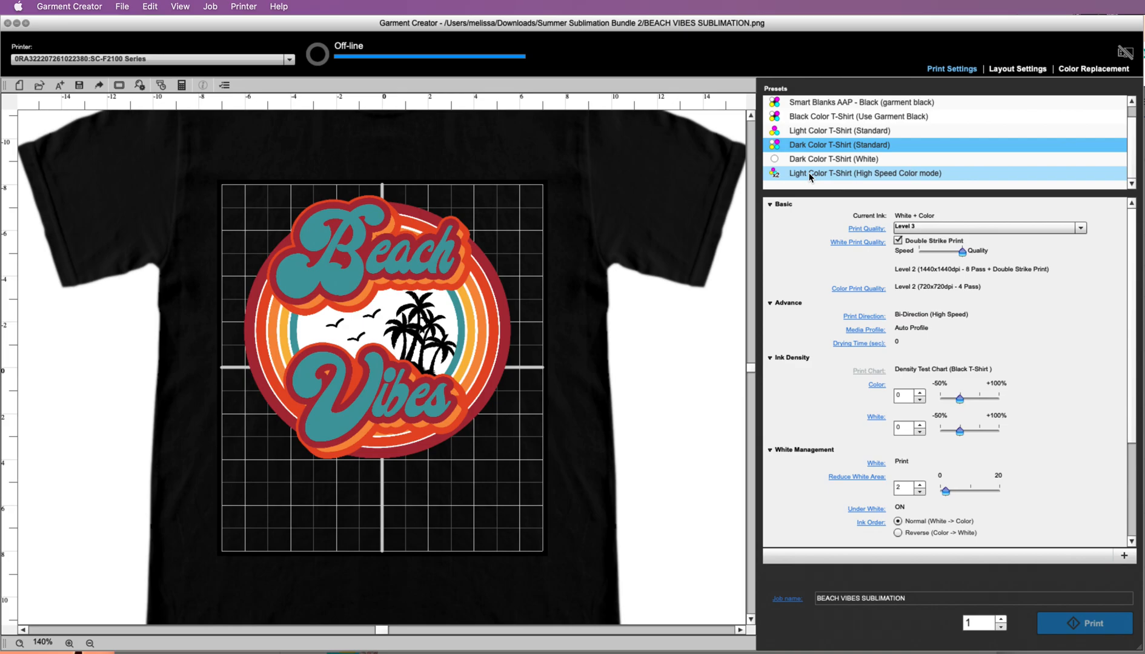
pyautogui.click(864, 173)
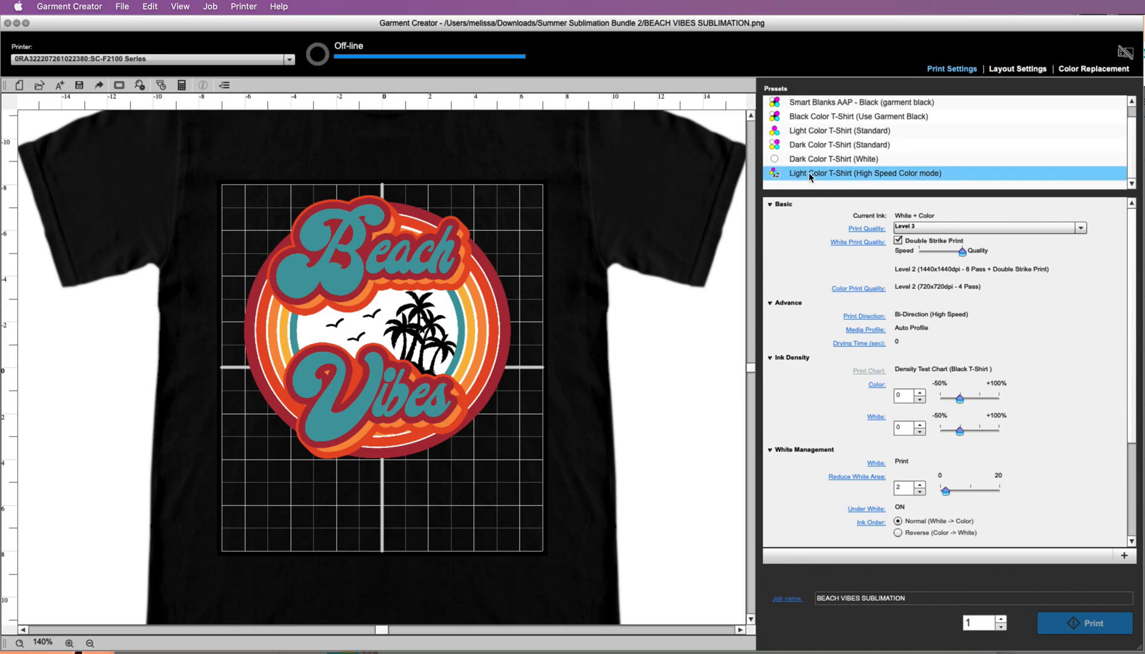
pyautogui.click(866, 173)
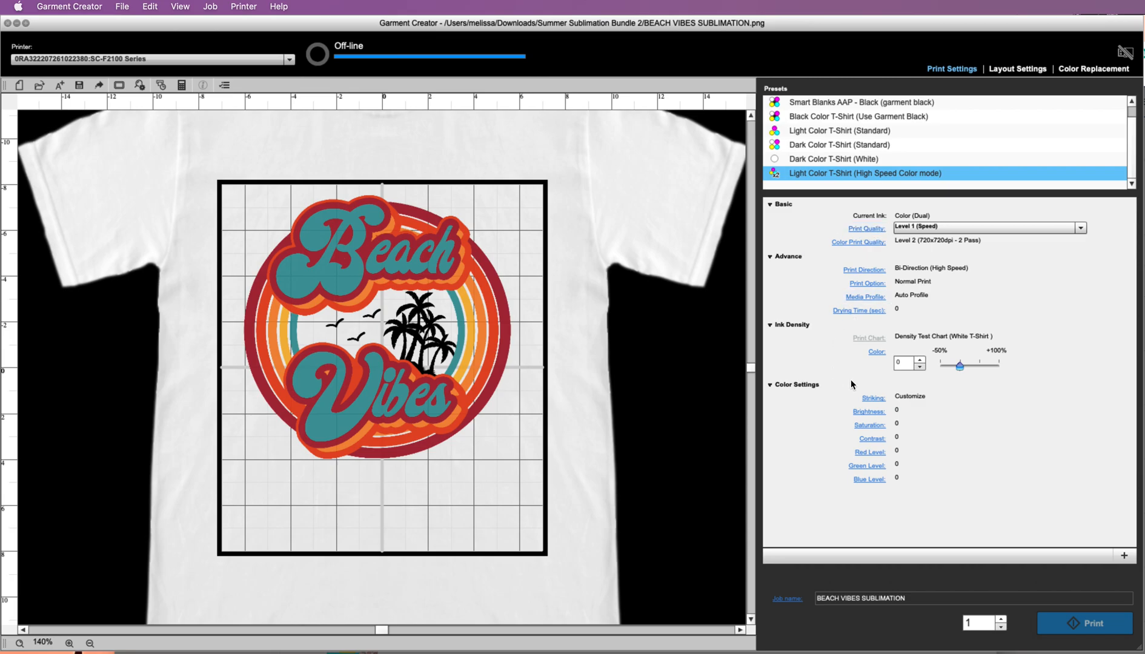
pyautogui.click(987, 226)
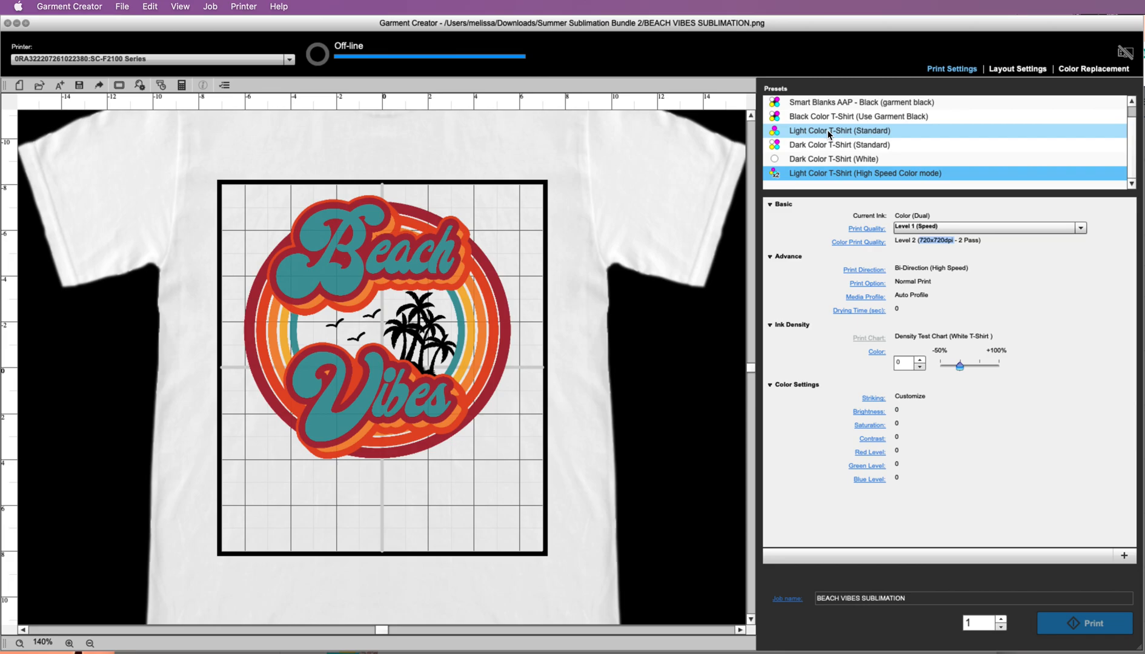
# Compare Light Color T-Shirt (Standard) settings, then return to High Speed Color mode at 95% zoom
pyautogui.click(840, 131)
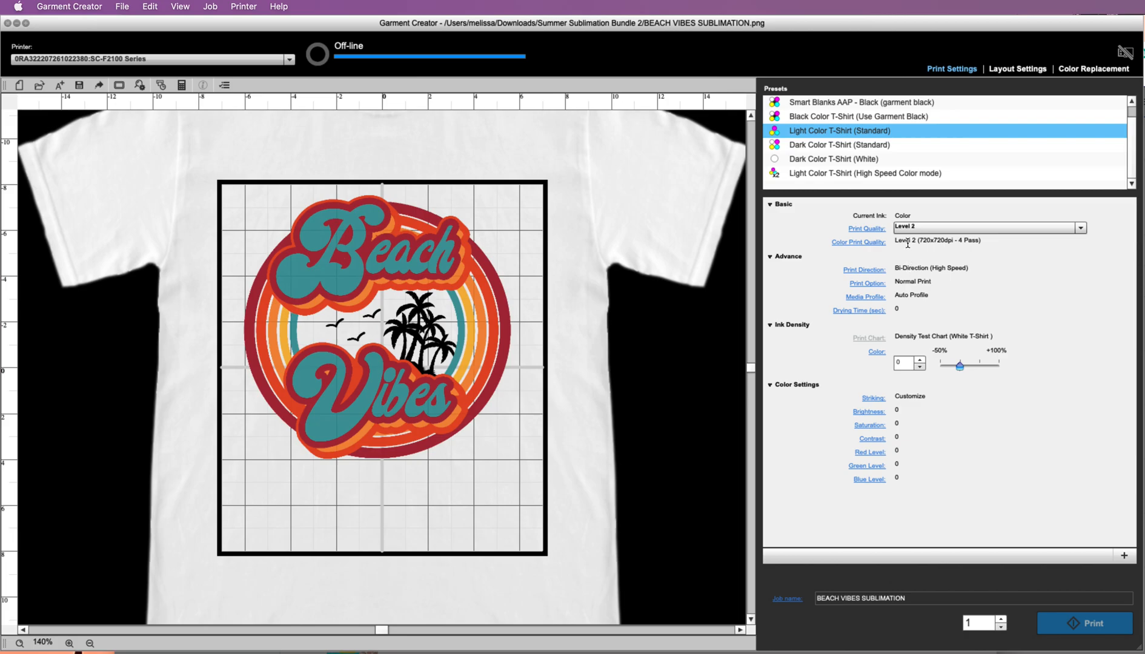
pyautogui.click(987, 227)
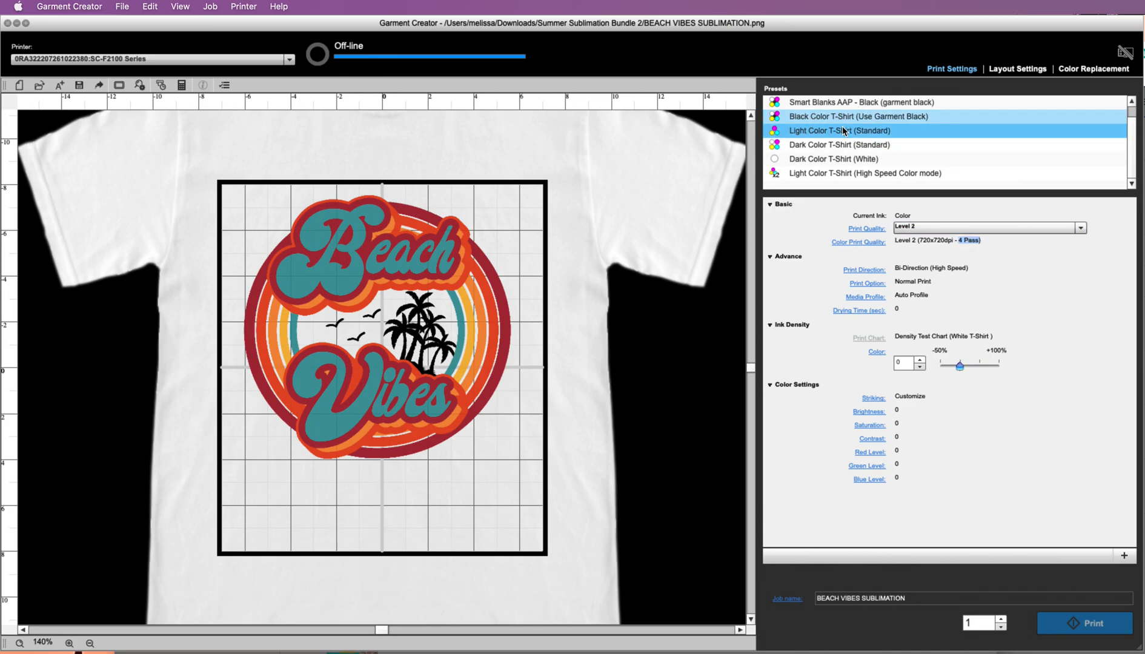
pyautogui.click(866, 173)
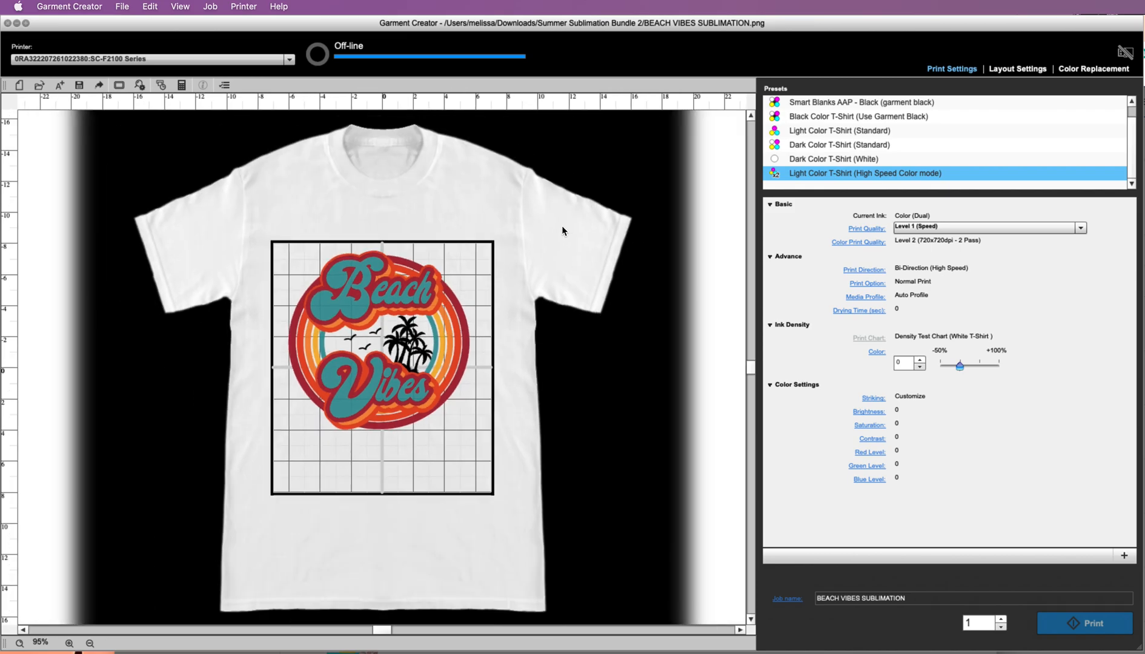
pyautogui.moveTo(556, 226)
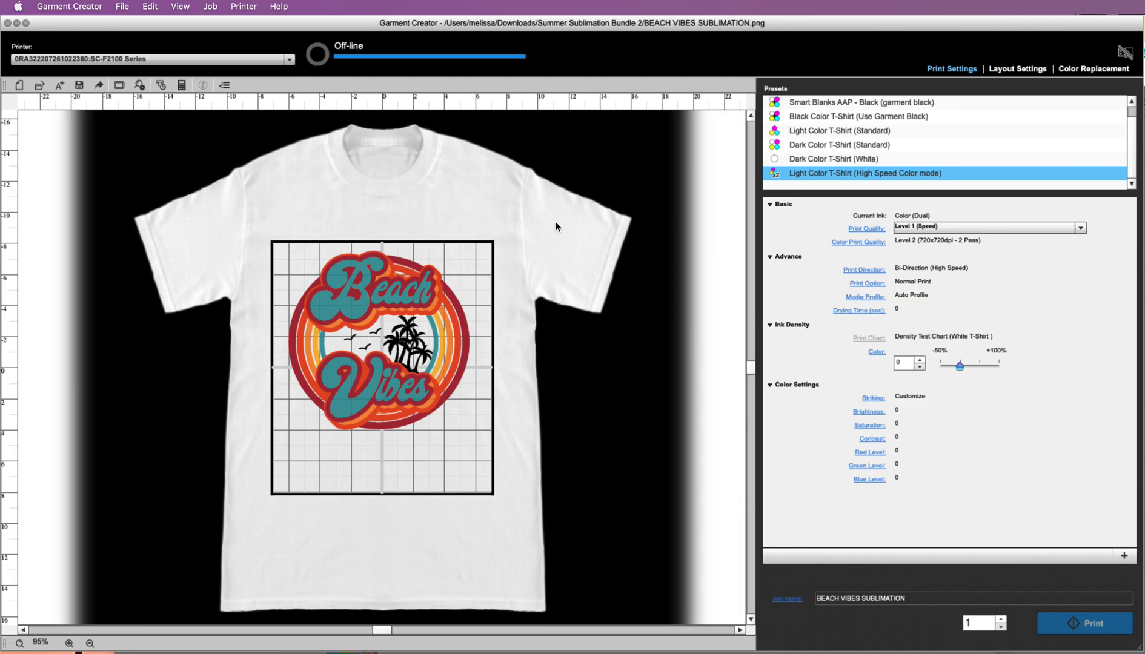
pyautogui.moveTo(172, 48)
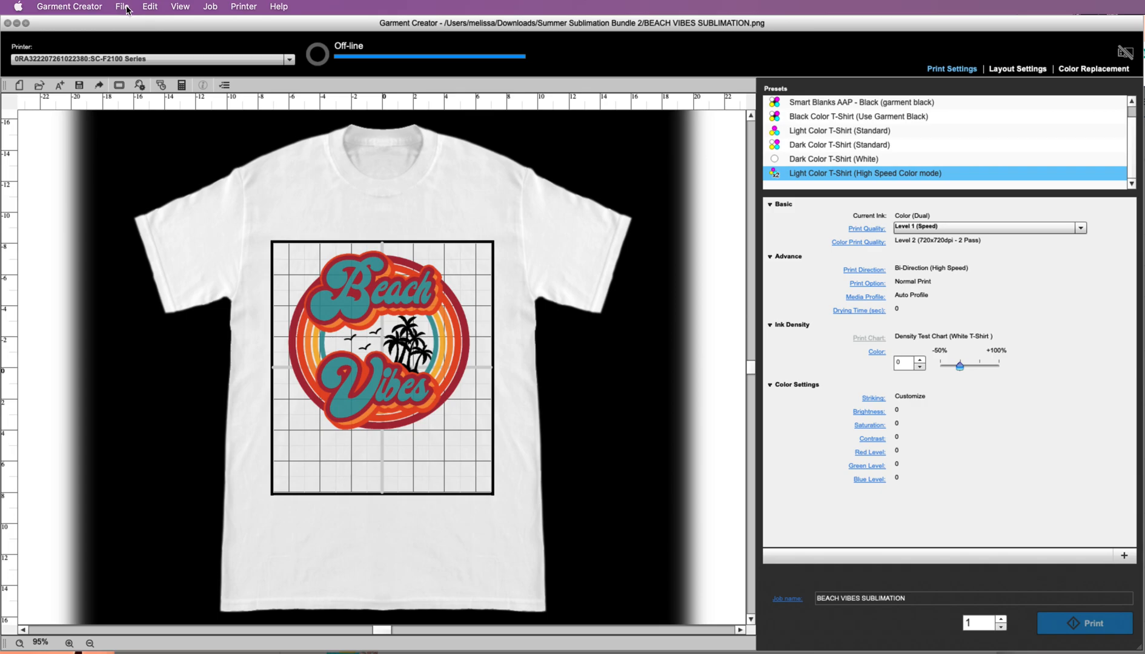
# Set the preview background colour to pinkish red (ff0040) via View Color
pyautogui.click(179, 6)
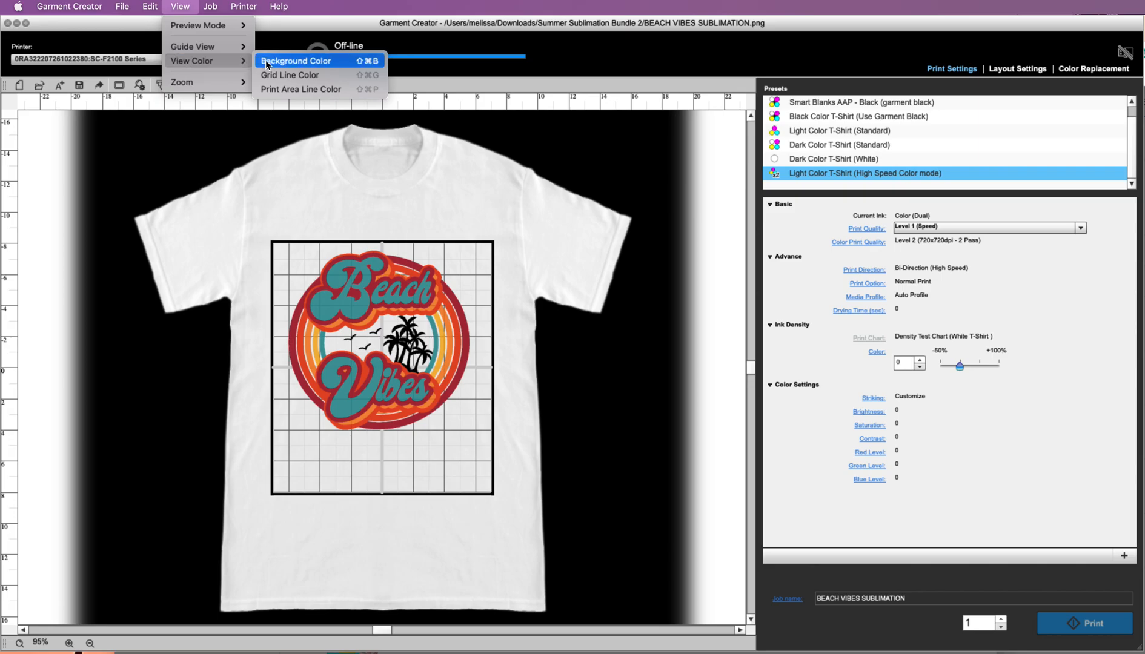
pyautogui.click(294, 60)
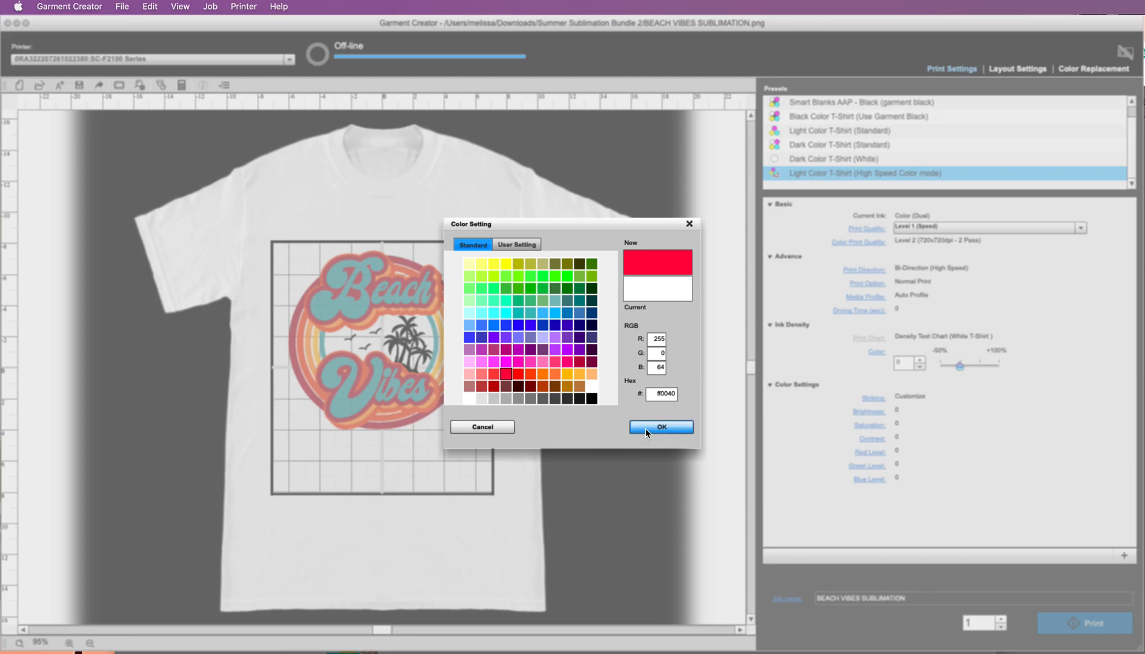
pyautogui.click(660, 428)
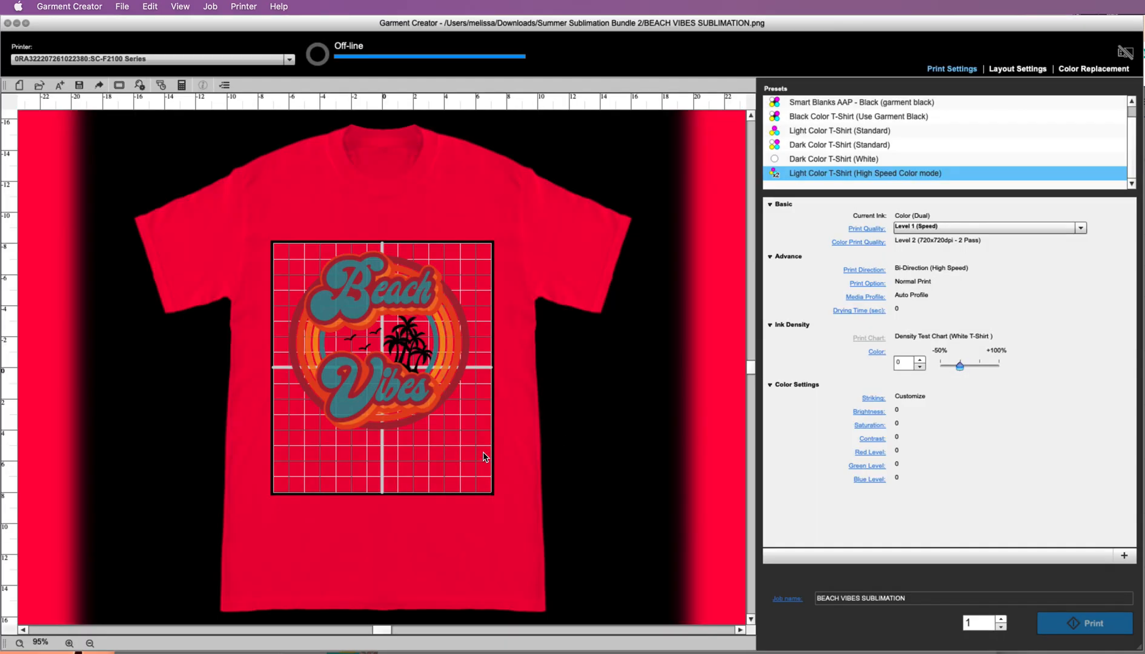
pyautogui.moveTo(342, 417)
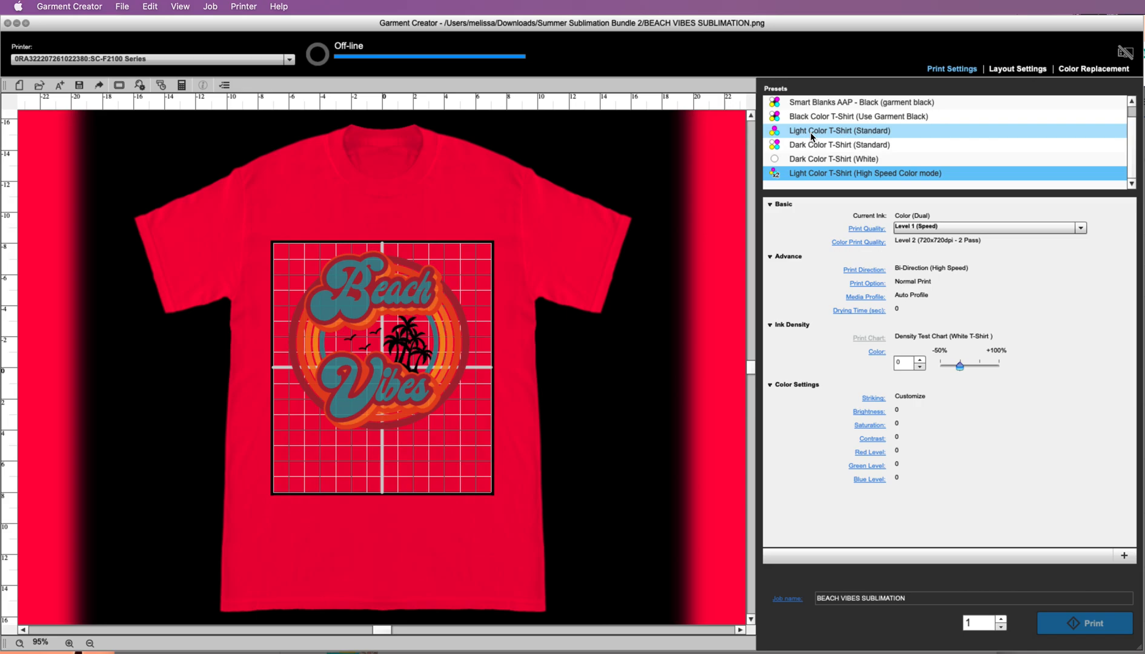
# Apply Light Color T-Shirt (Standard) and set the shirt background to pure red (ff0000)
pyautogui.click(839, 130)
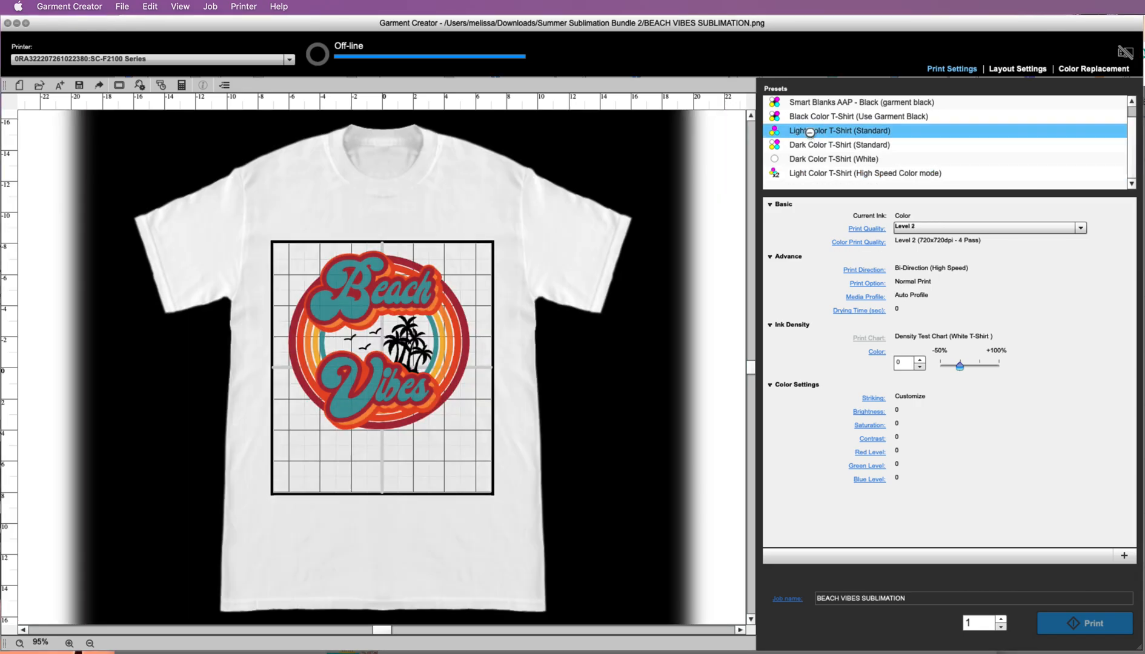
pyautogui.click(180, 6)
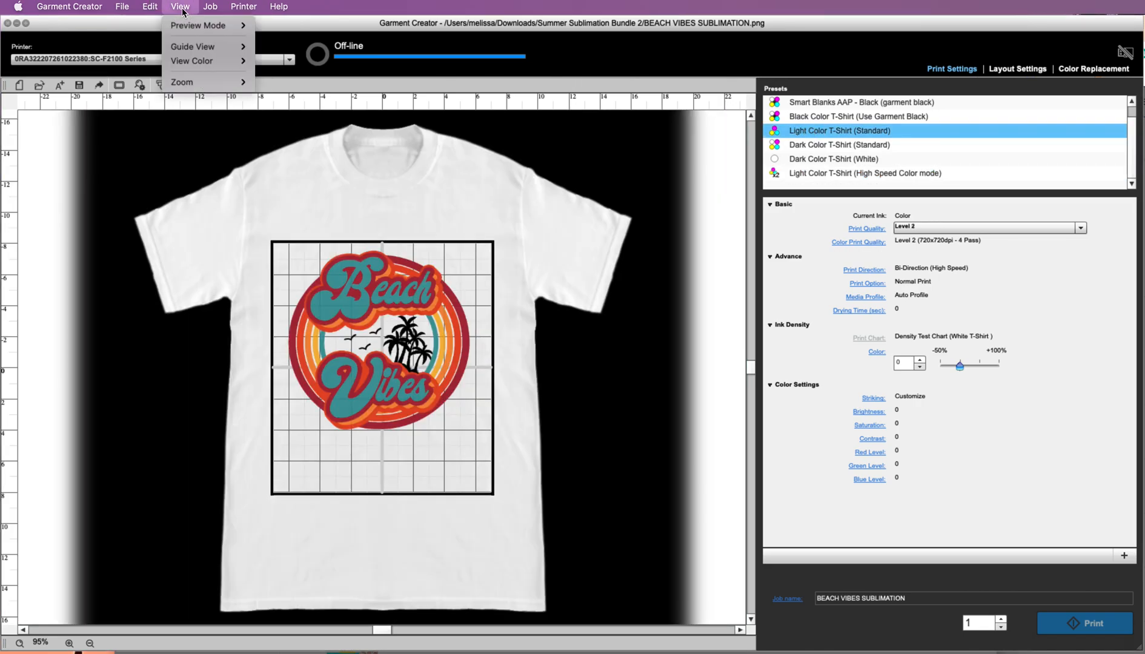
pyautogui.moveTo(193, 60)
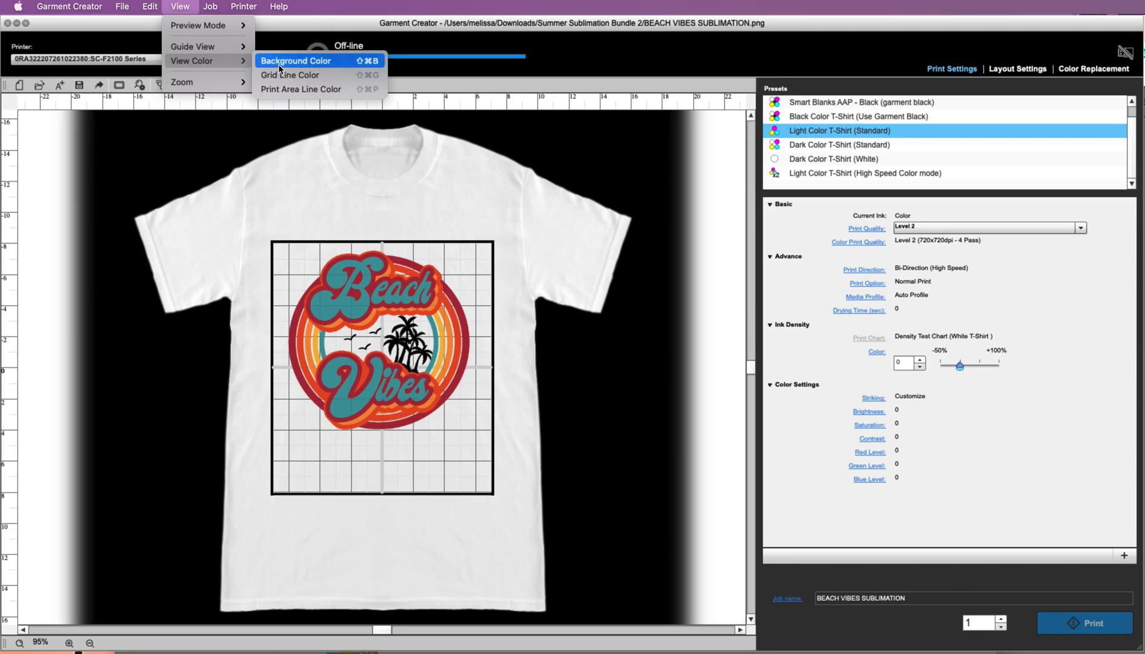
pyautogui.click(295, 61)
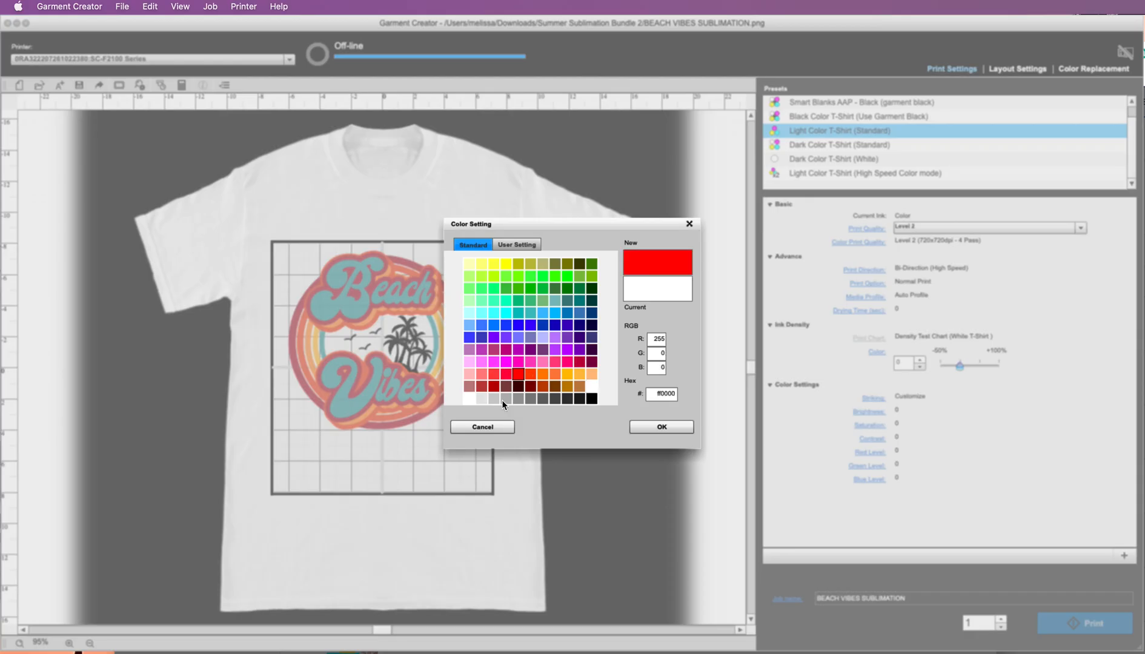
pyautogui.click(660, 426)
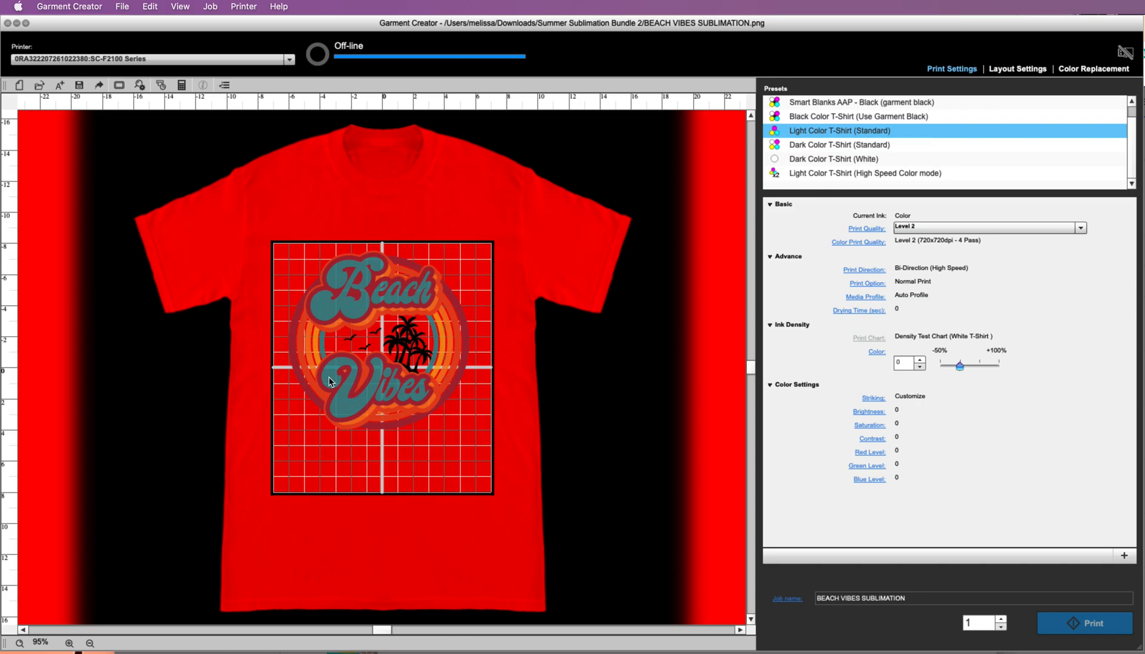
pyautogui.moveTo(343, 367)
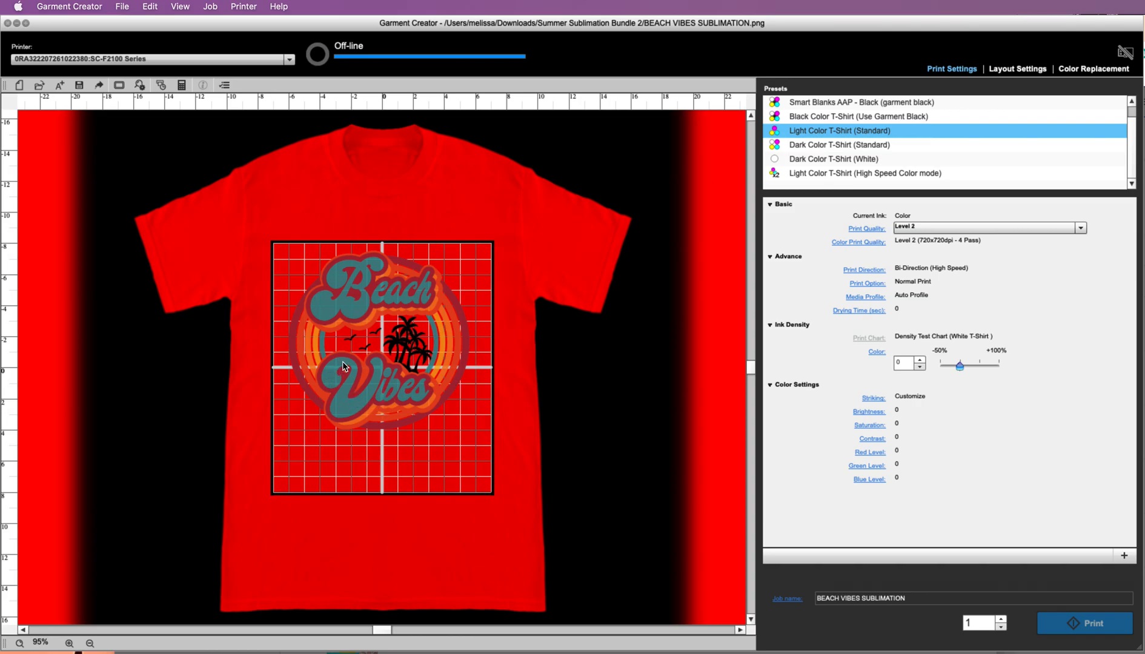
pyautogui.moveTo(343, 401)
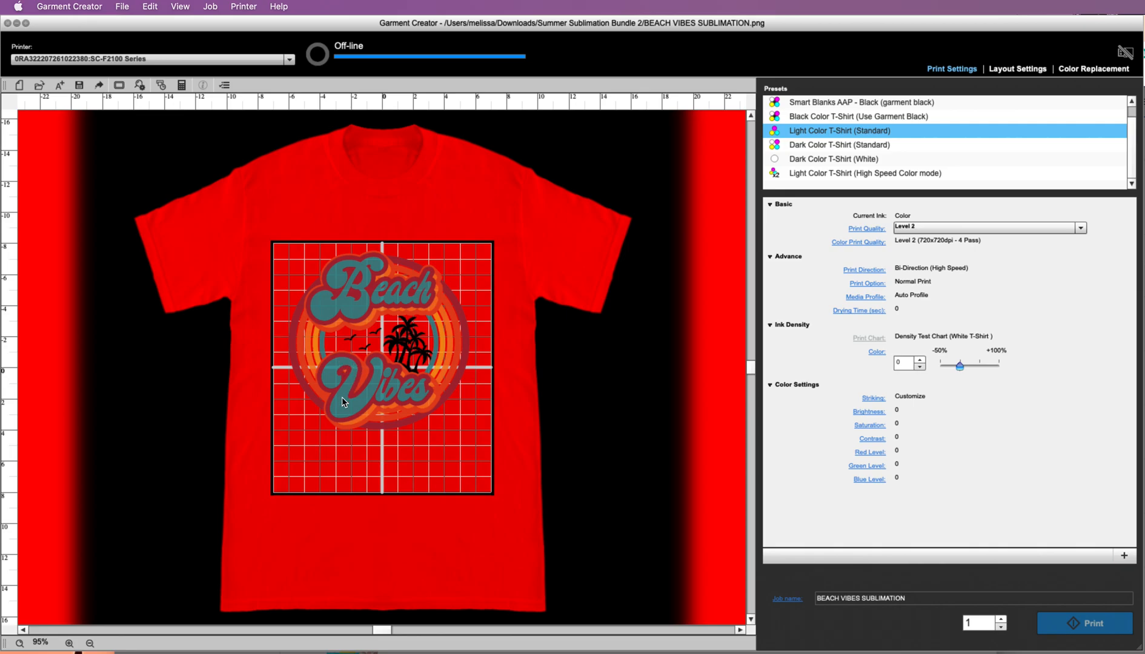
pyautogui.moveTo(358, 407)
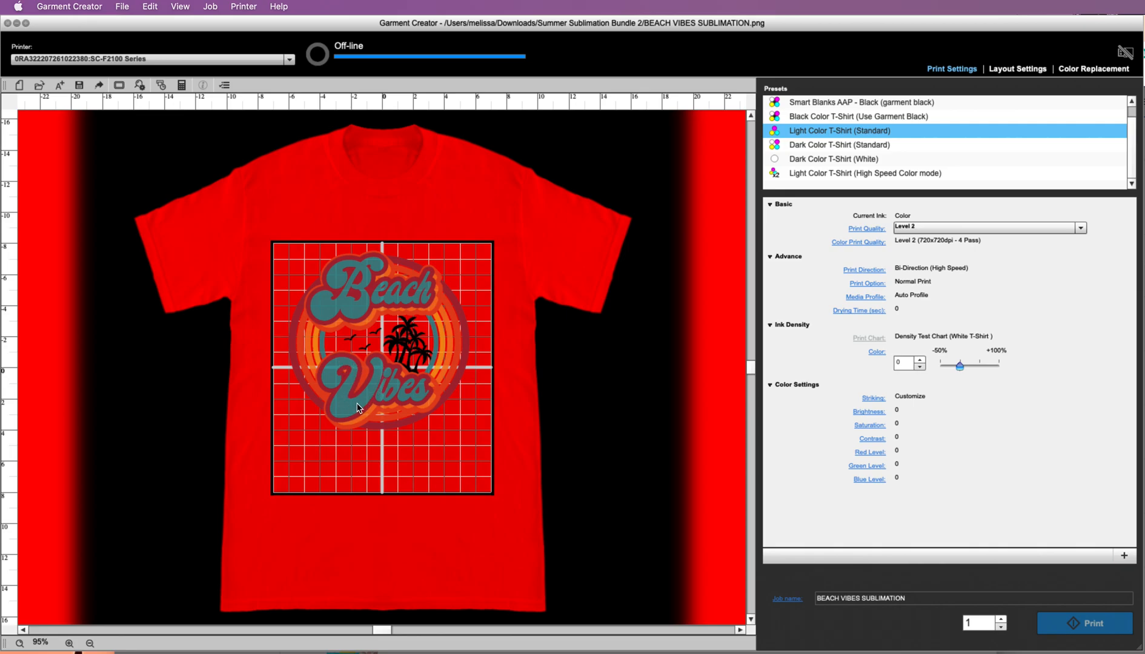
pyautogui.moveTo(327, 375)
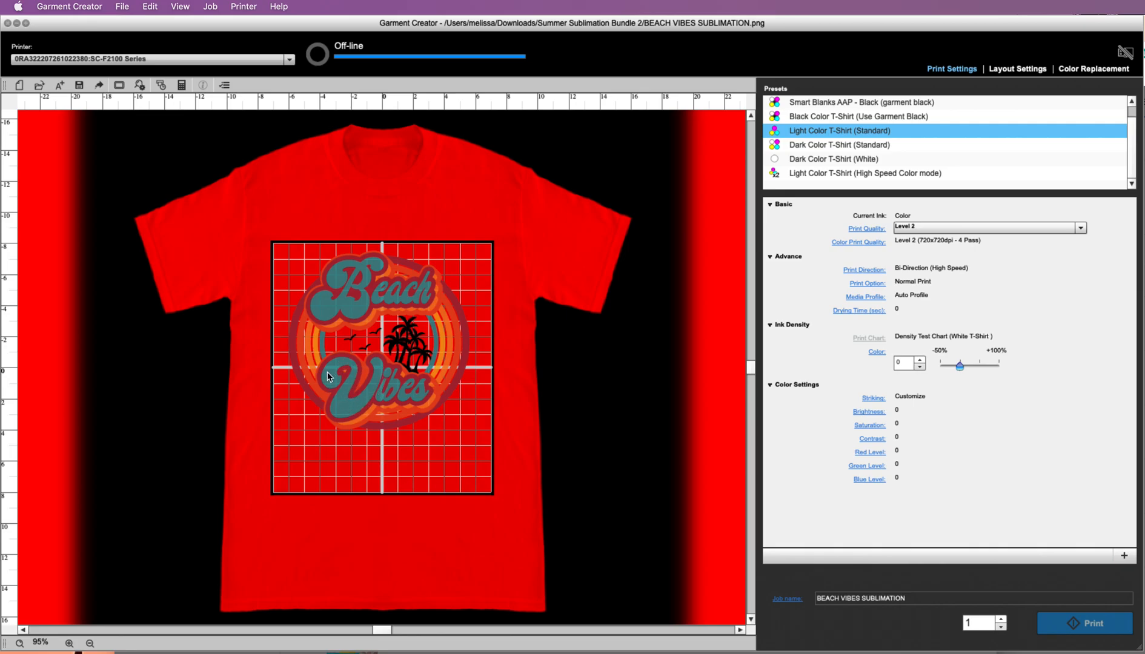
pyautogui.moveTo(858, 116)
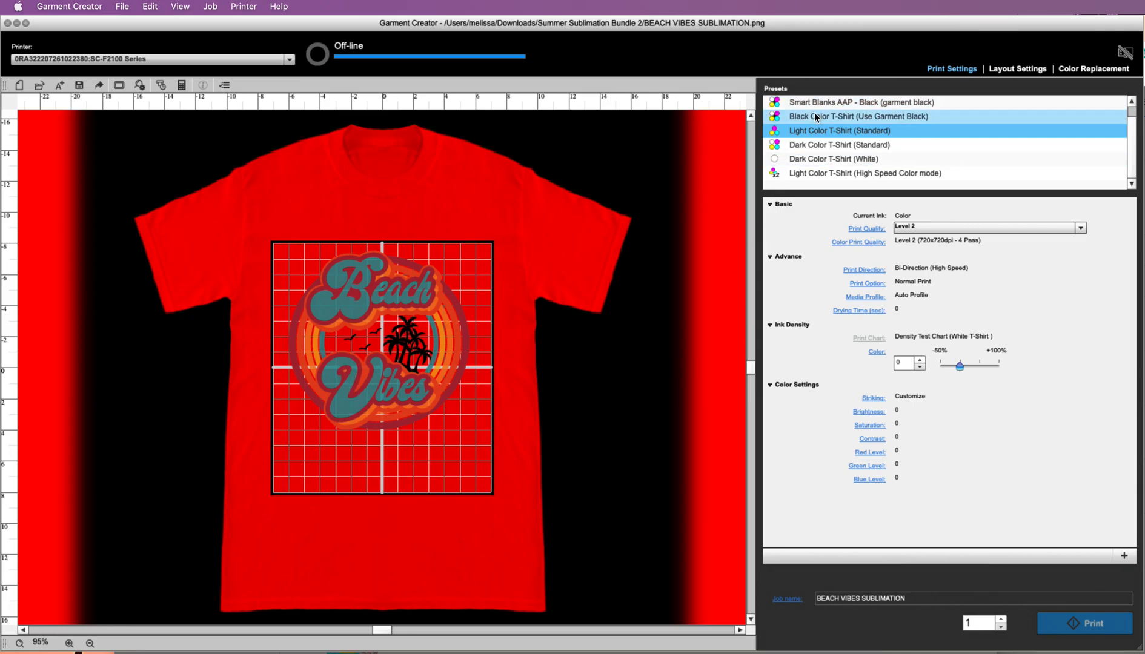
# Switch to the Dark Color T-Shirt (Standard) preset, showing the black shirt again
pyautogui.click(858, 116)
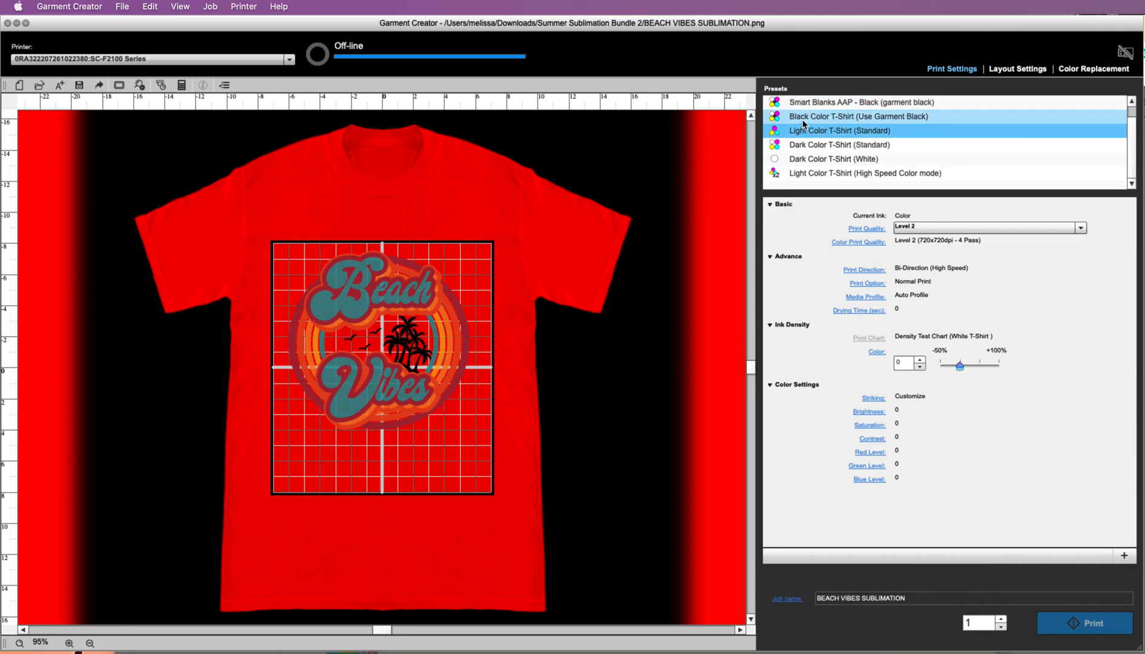
pyautogui.click(838, 144)
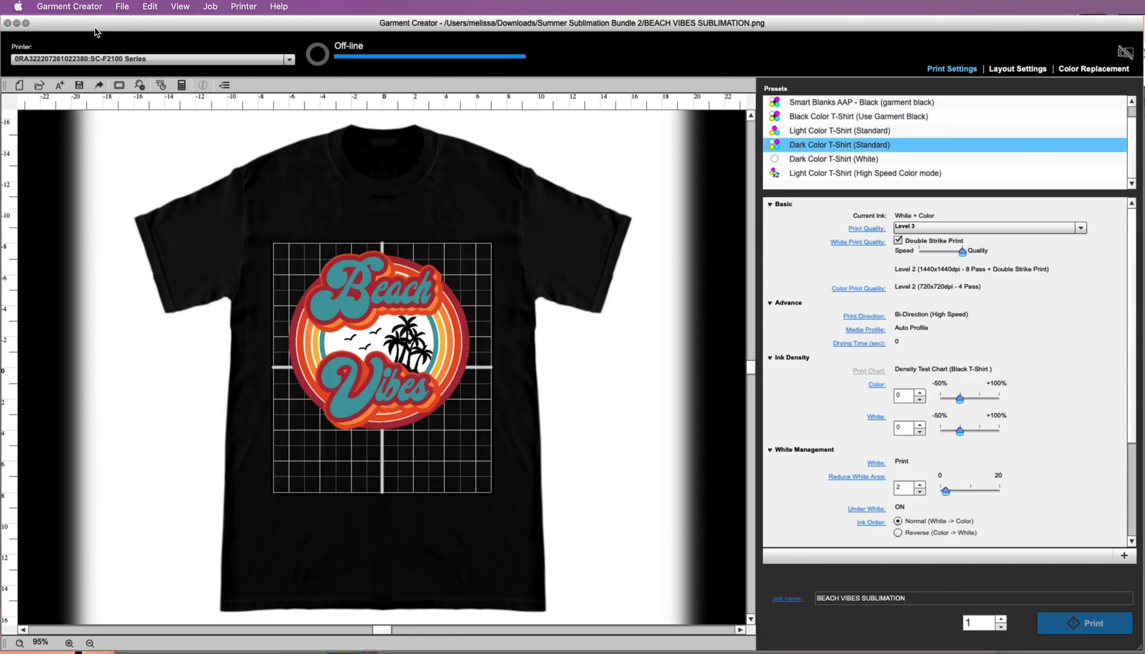
# Set the Dark Color T-Shirt (Standard) preview background to red (ff0000)
pyautogui.click(121, 6)
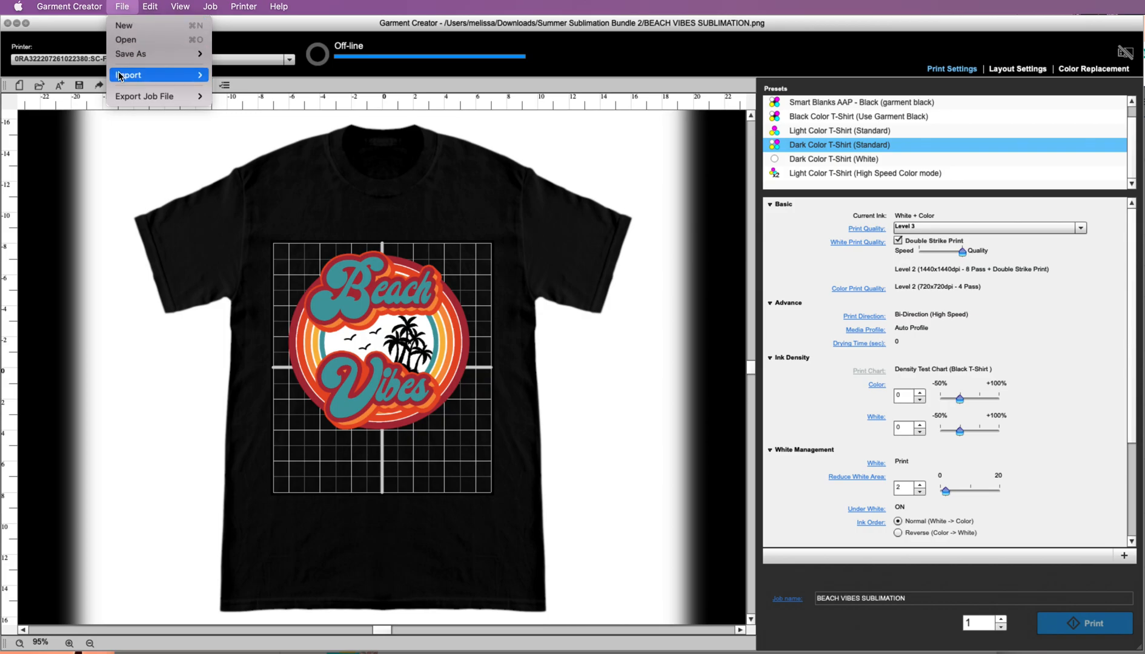
pyautogui.click(179, 6)
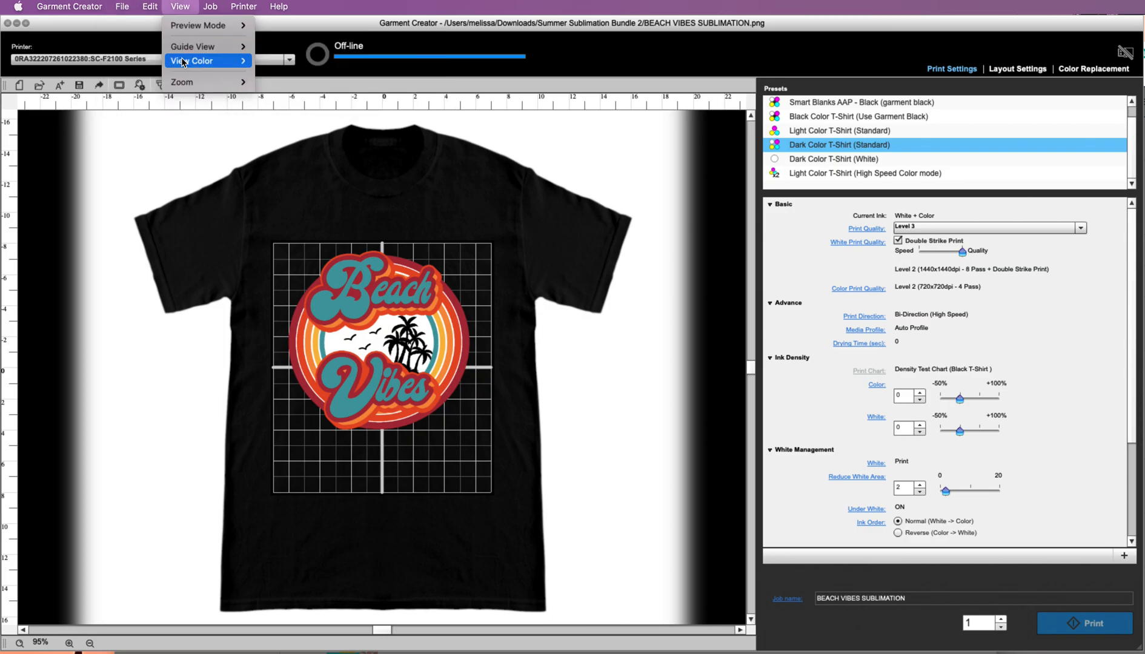
pyautogui.click(192, 60)
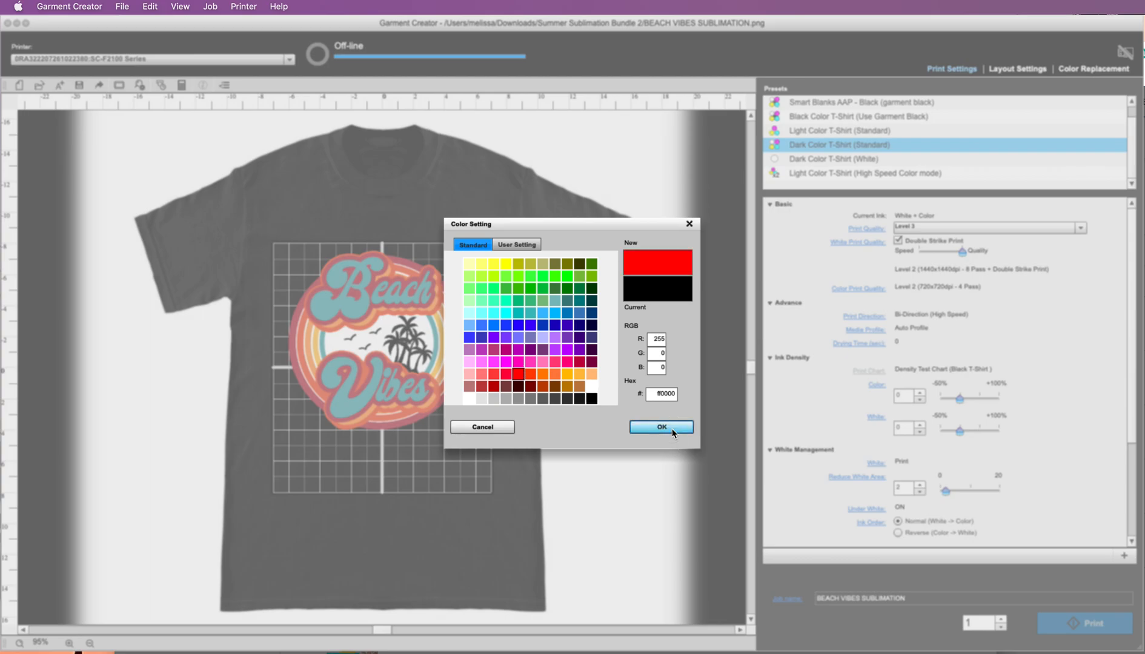
pyautogui.click(660, 427)
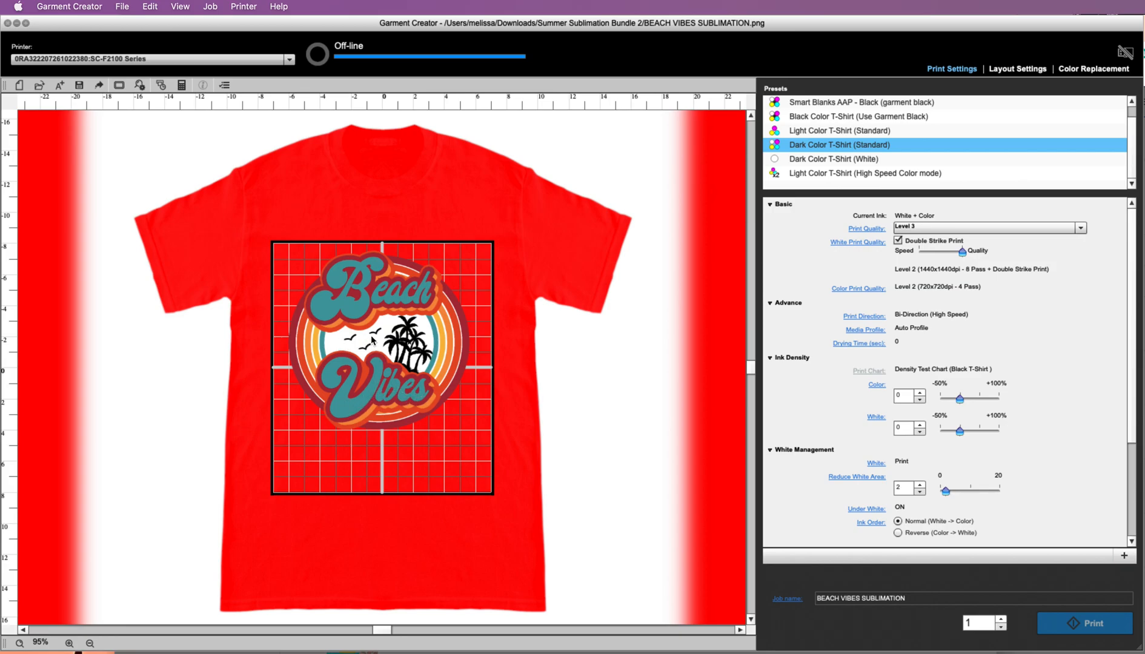
pyautogui.moveTo(349, 395)
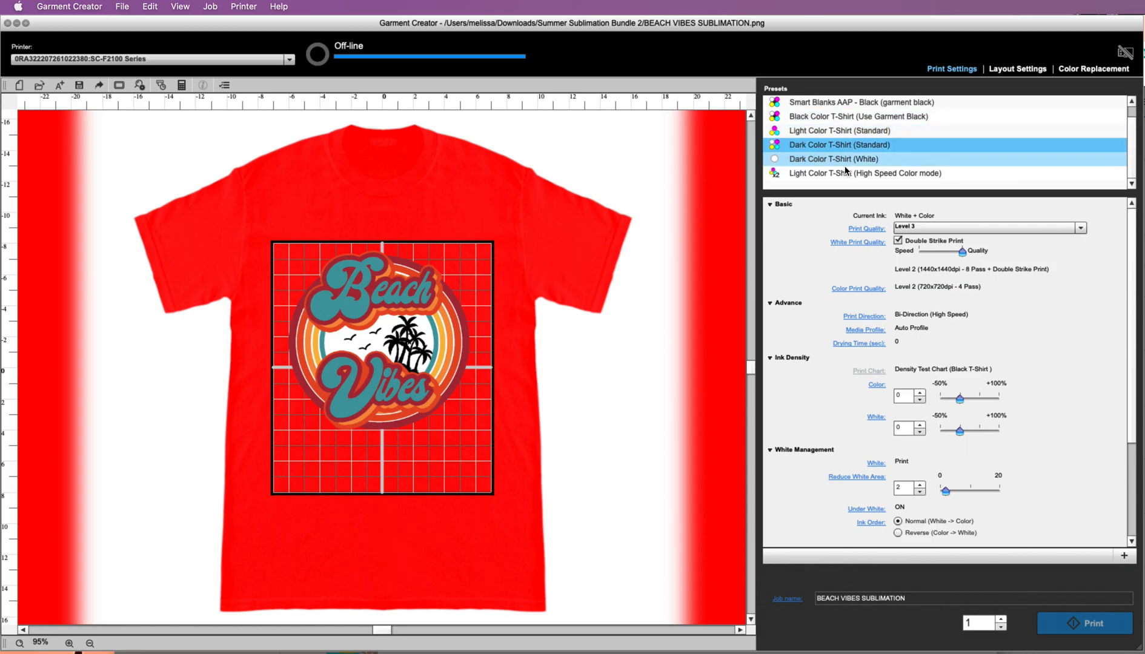
pyautogui.click(838, 130)
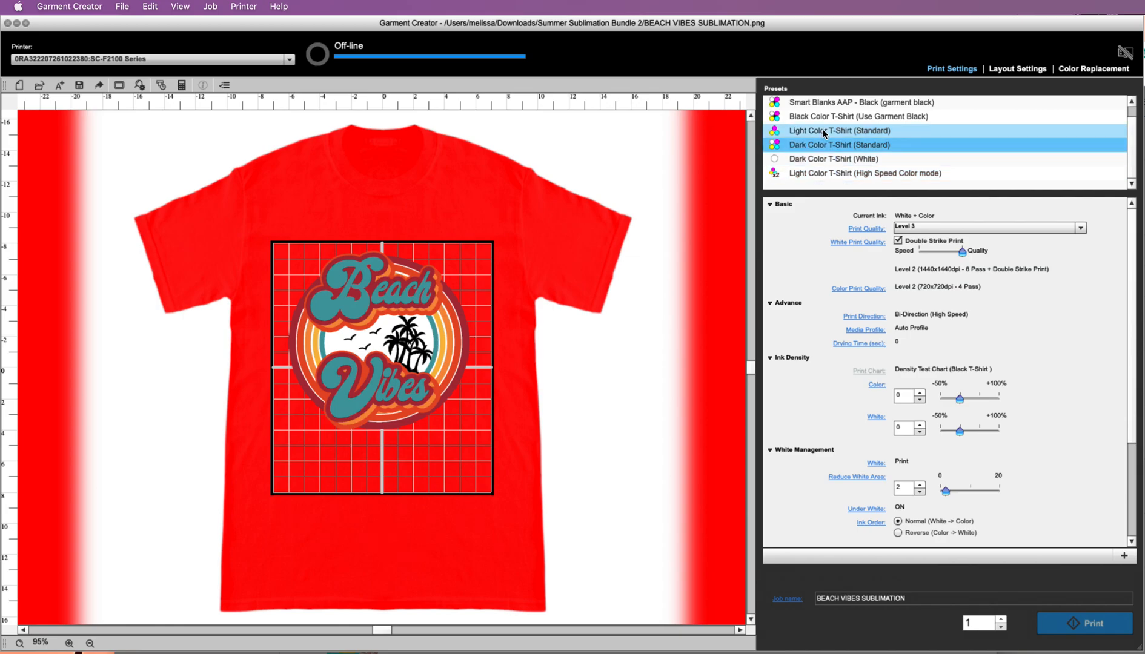